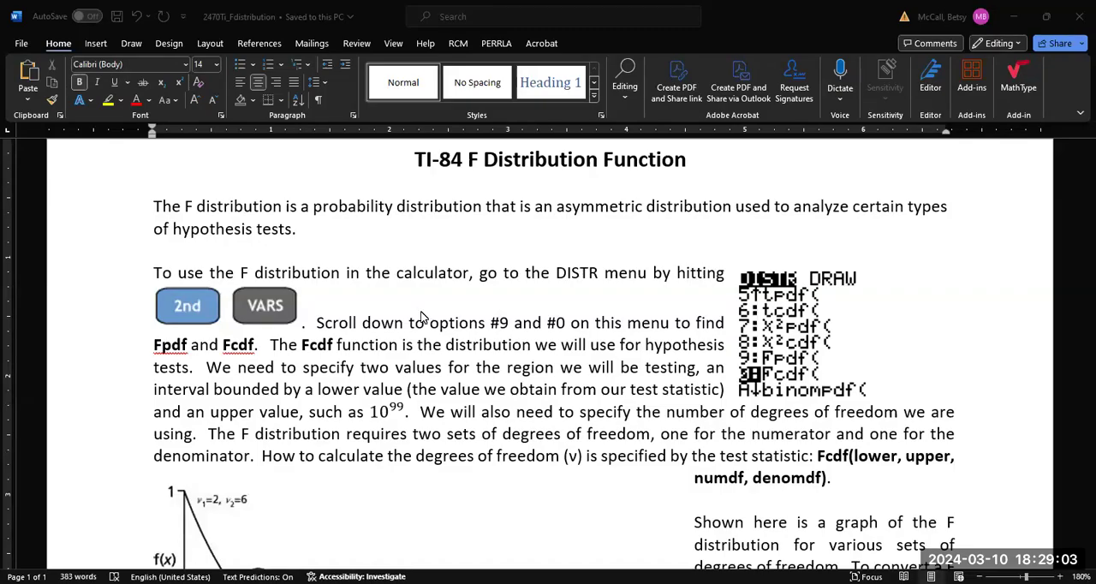
mouse_move(483, 172)
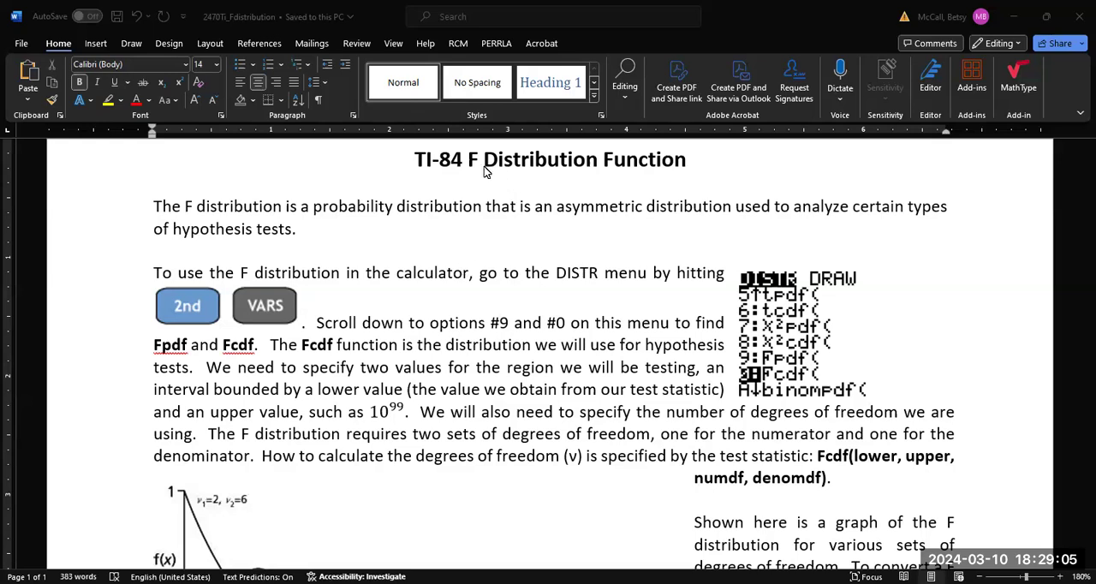
mouse_move(432, 166)
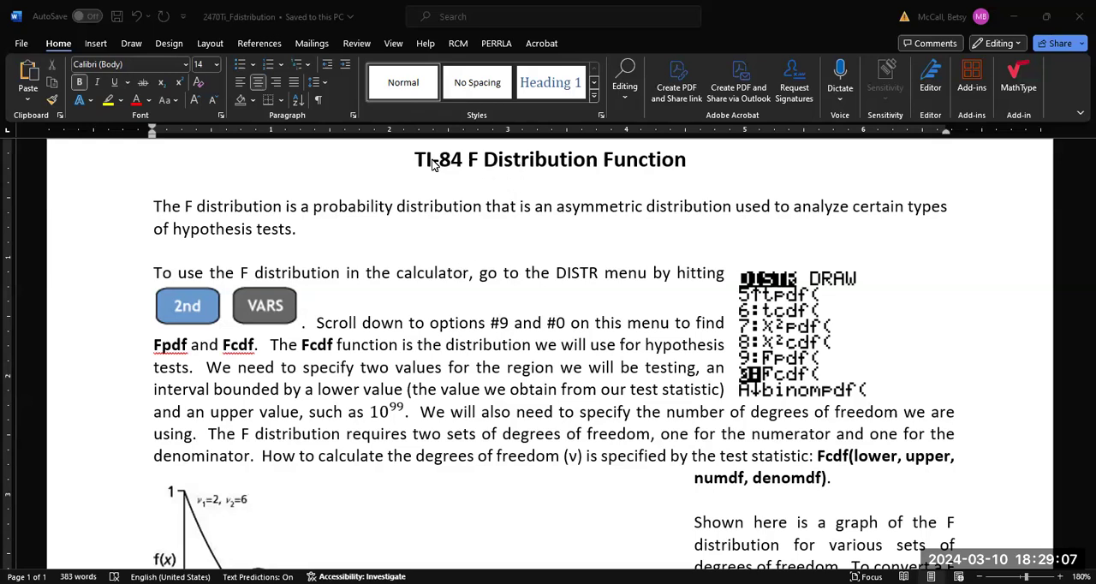
mouse_move(928, 384)
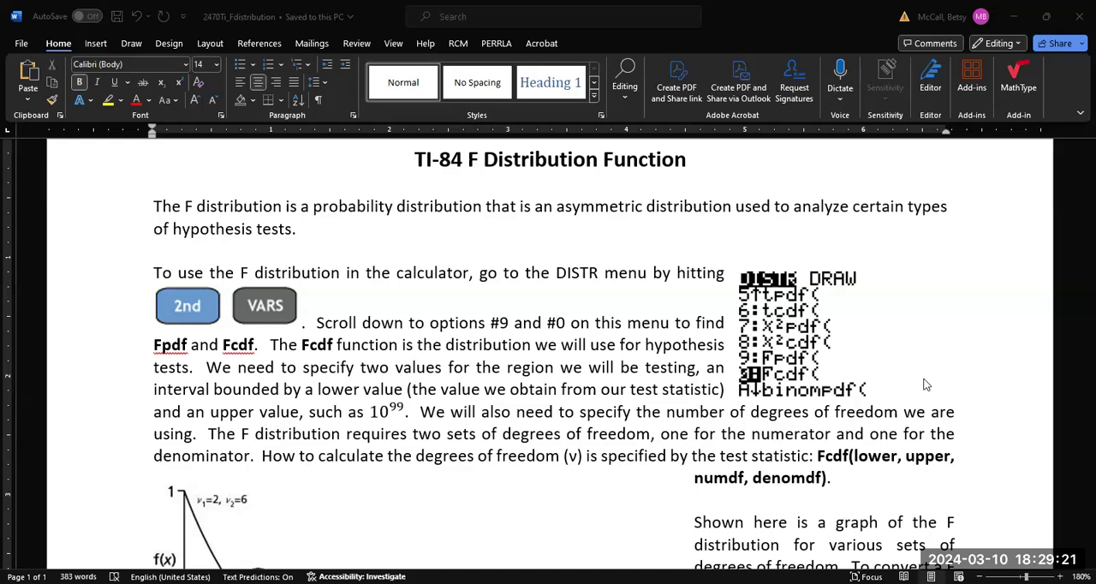
mouse_move(528, 325)
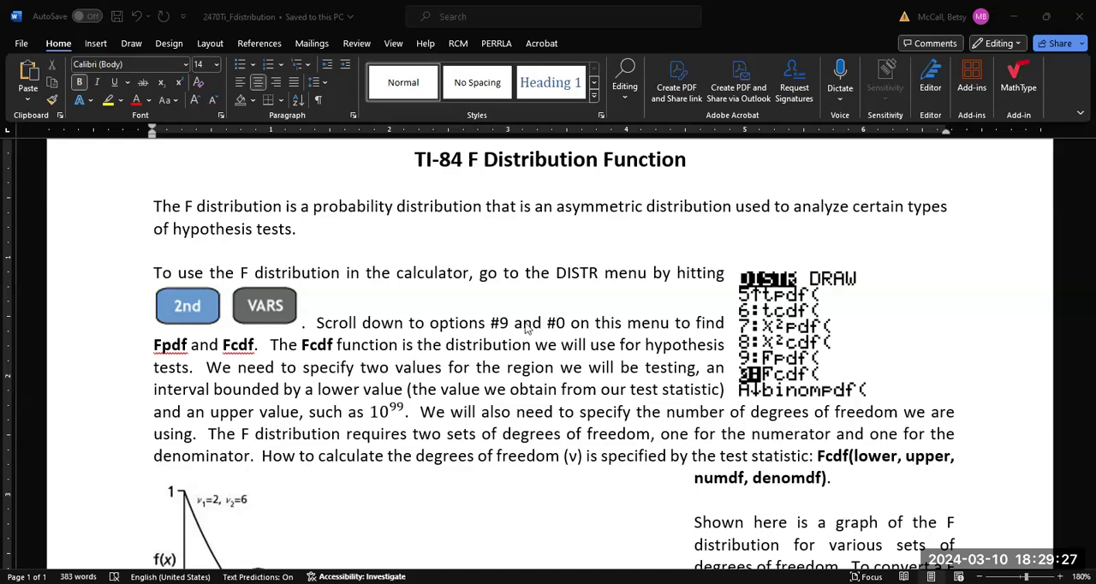
mouse_move(1028, 516)
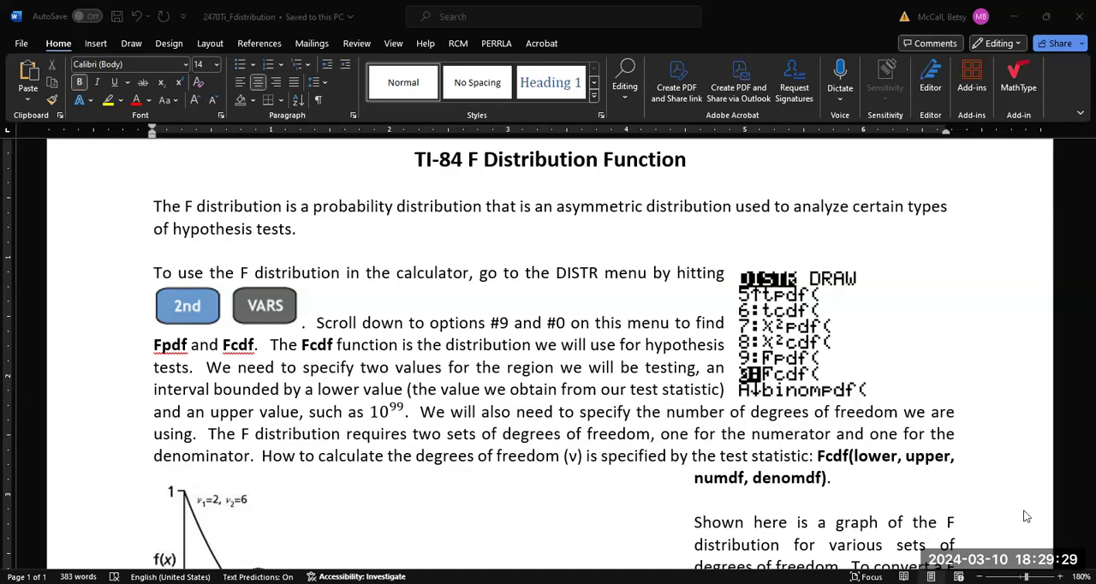
Scroll the TI-84 handout down to the F distribution graph and the Fcdf calculator screenshot
click(76, 17)
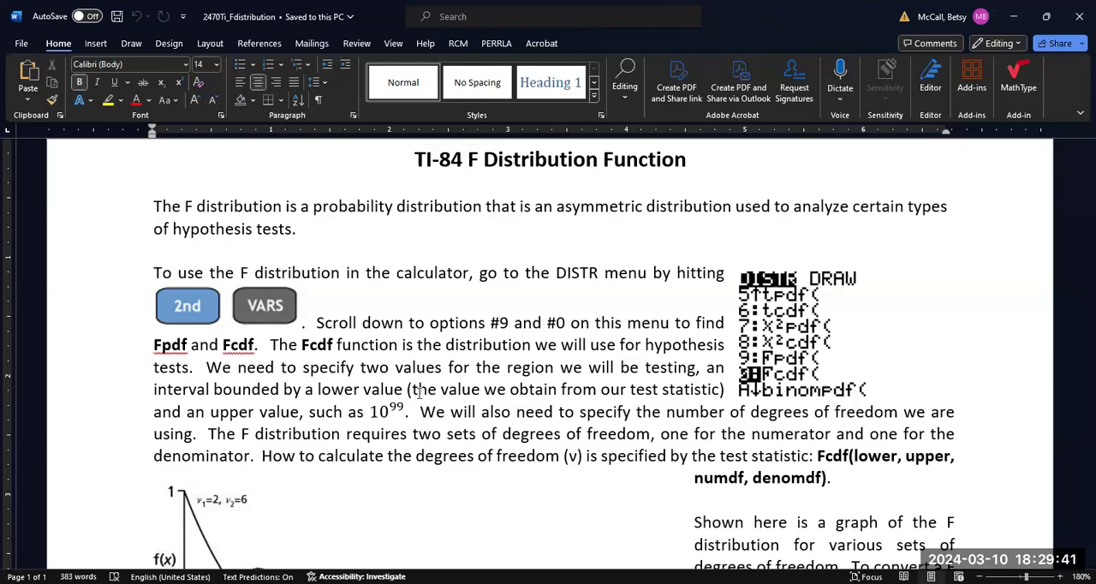
click(414, 160)
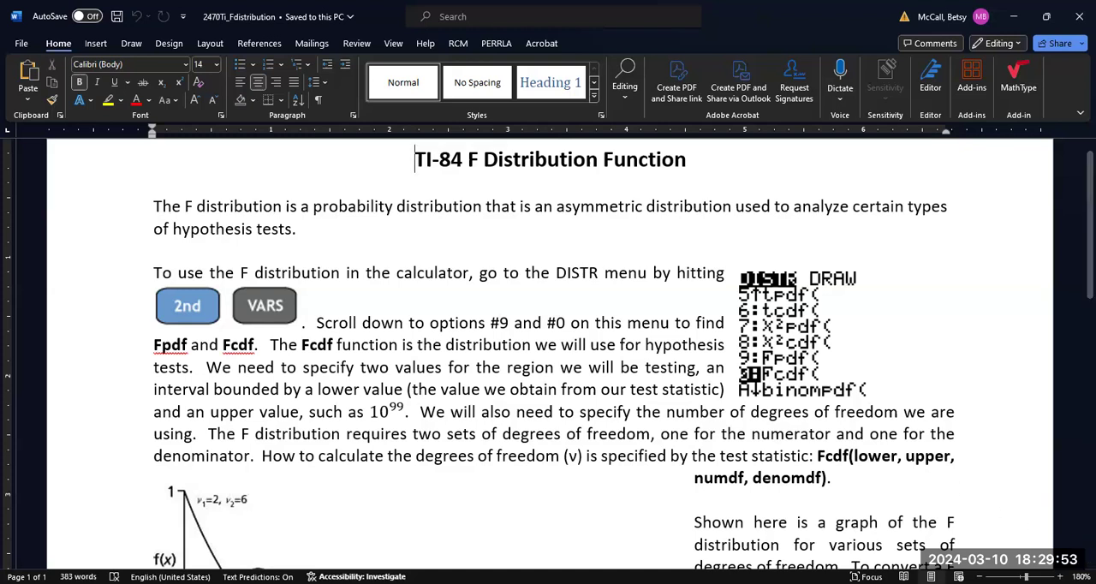
scroll(down, 3)
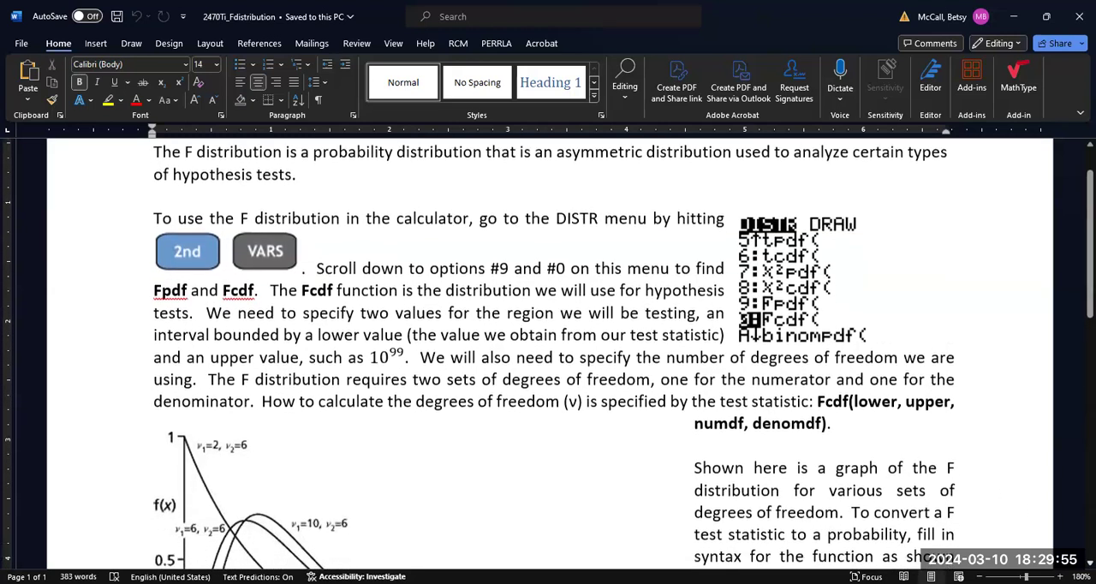
scroll(down, 3)
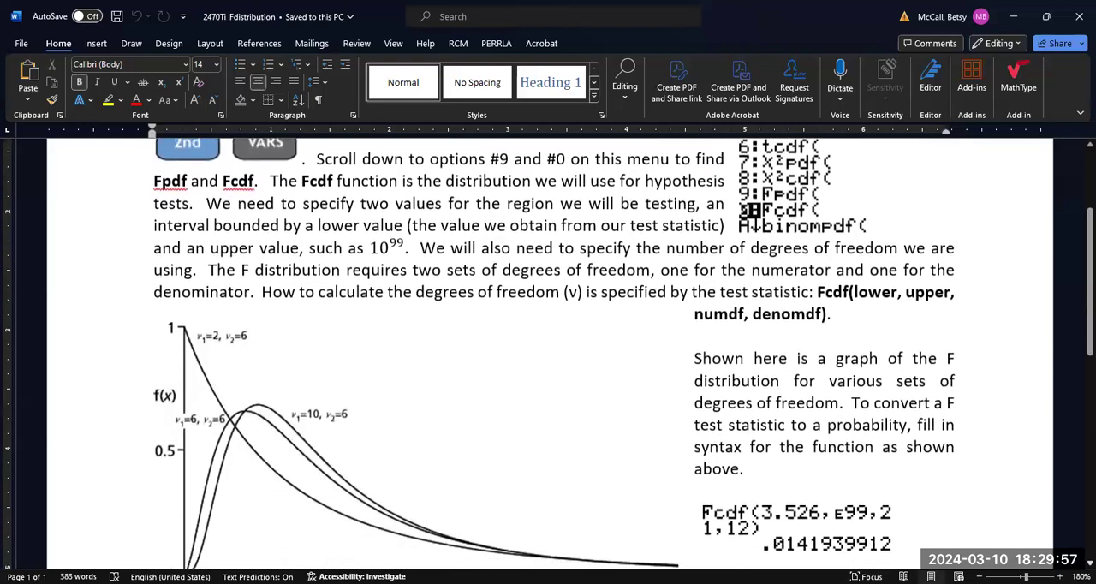
scroll(down, 3)
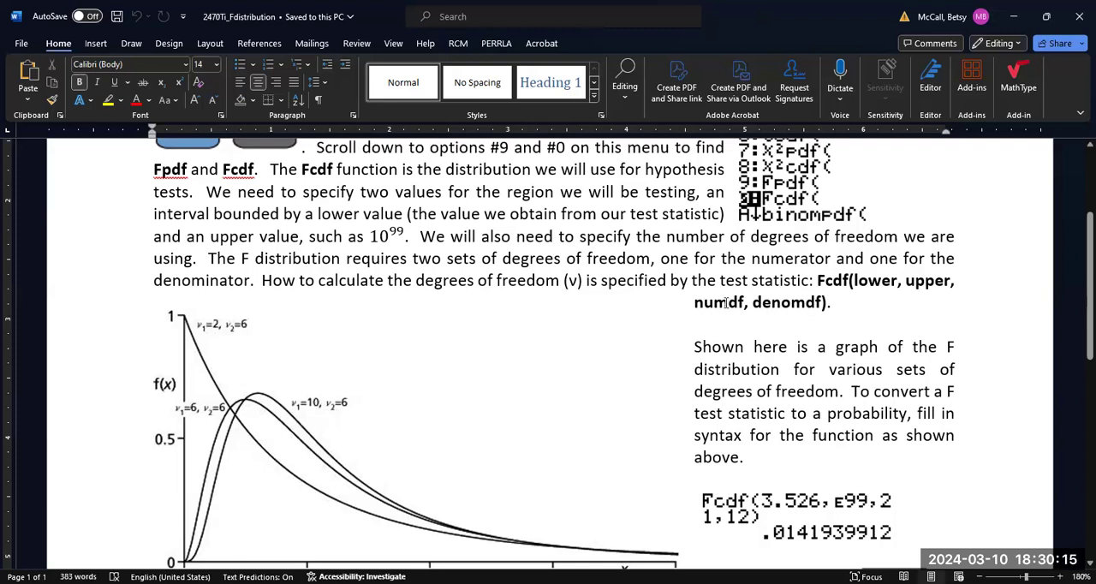
mouse_move(800, 312)
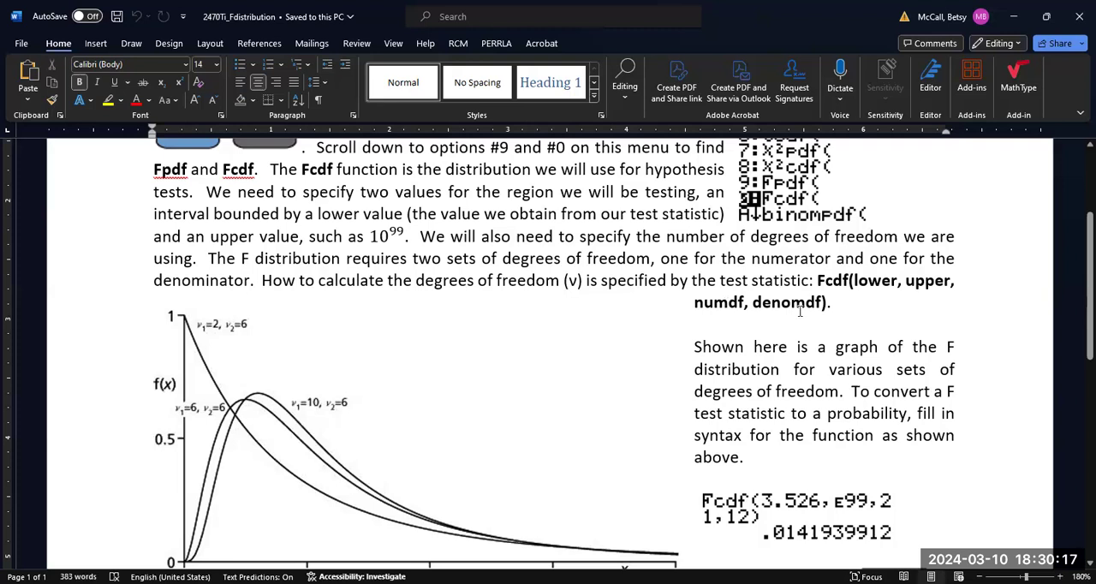
mouse_move(802, 308)
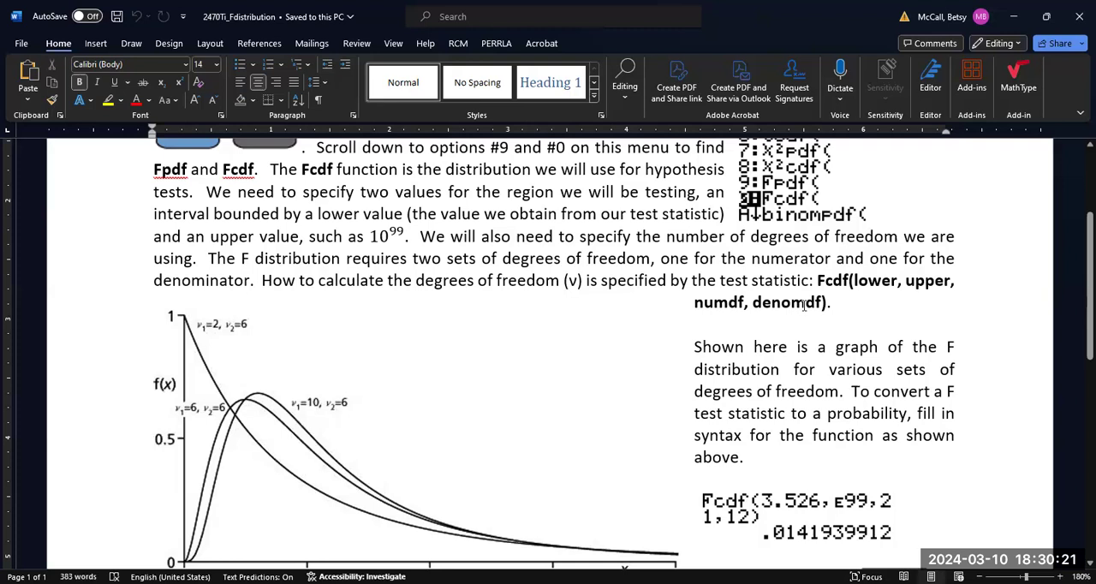
mouse_move(579, 284)
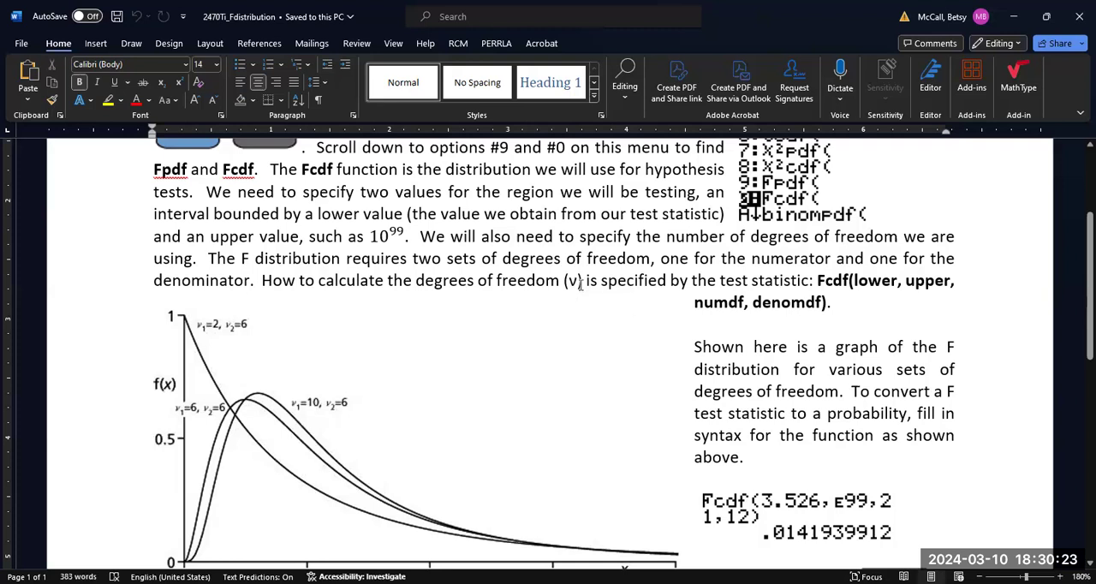
mouse_move(699, 301)
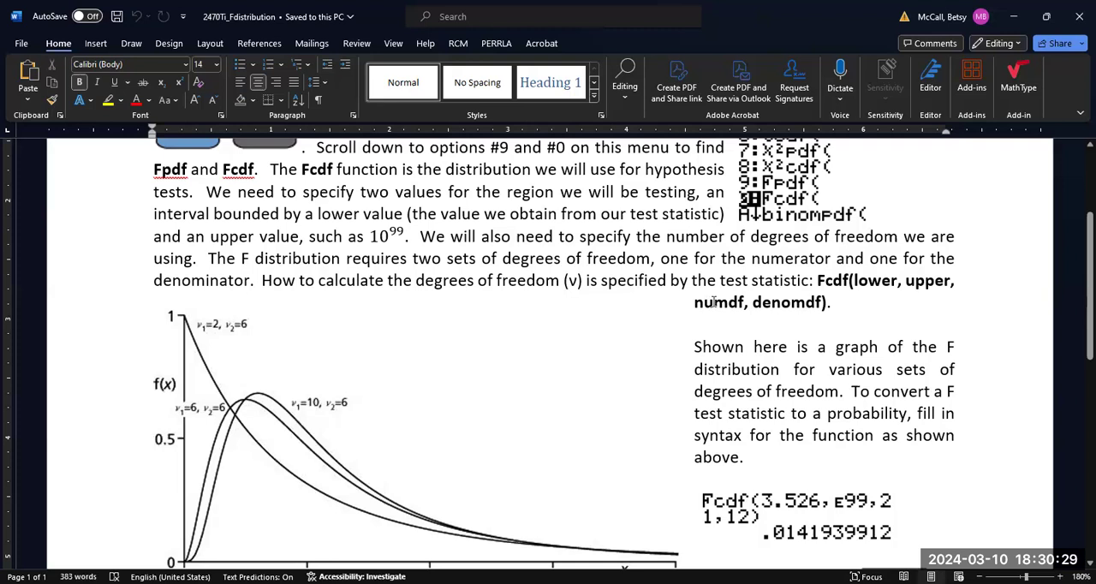
mouse_move(573, 281)
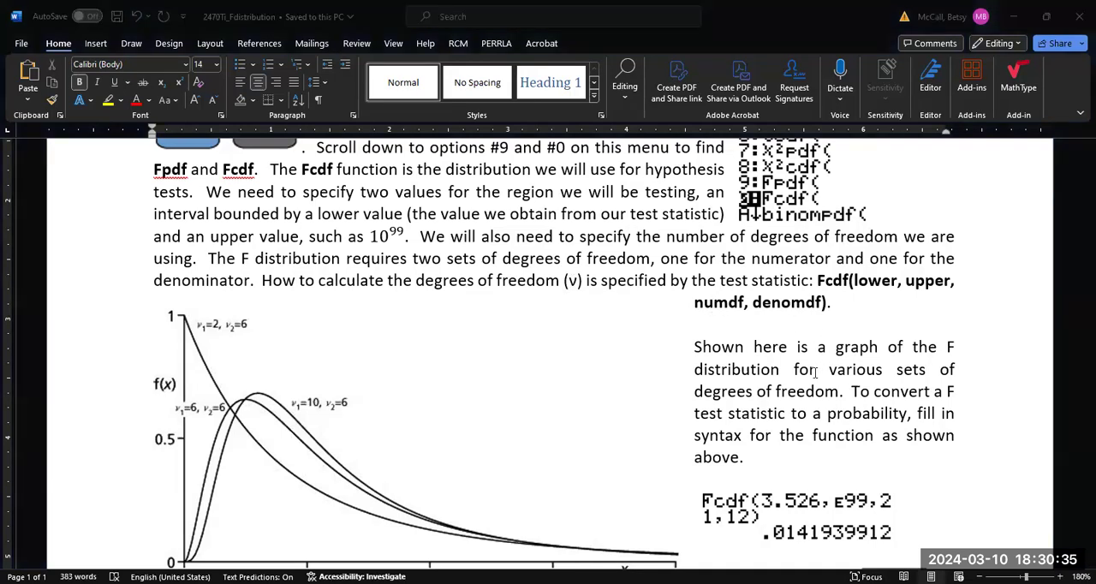
mouse_move(643, 336)
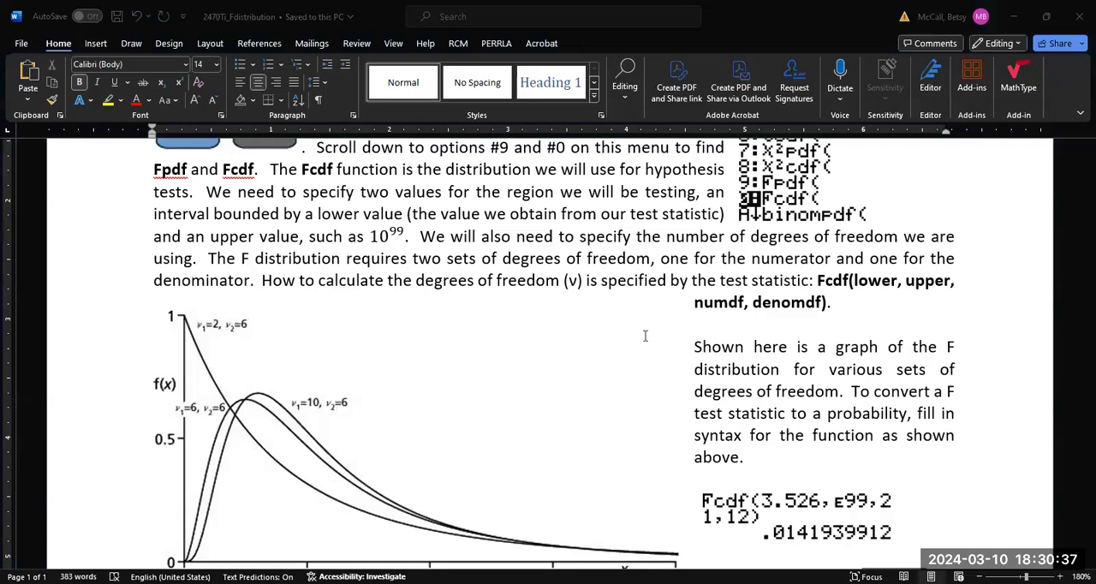
mouse_move(689, 363)
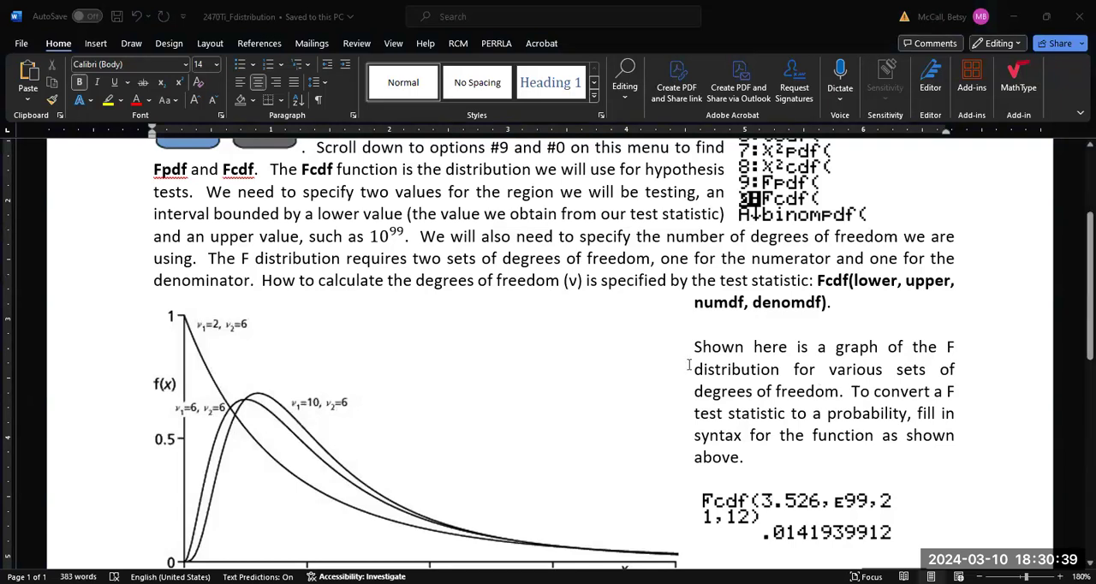
mouse_move(722, 388)
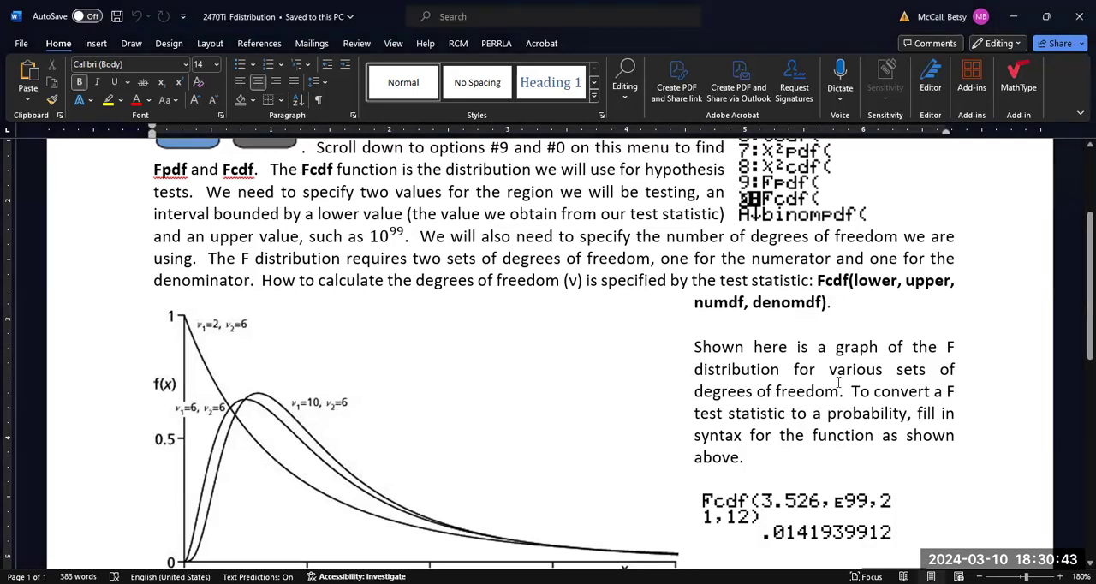
mouse_move(1014, 346)
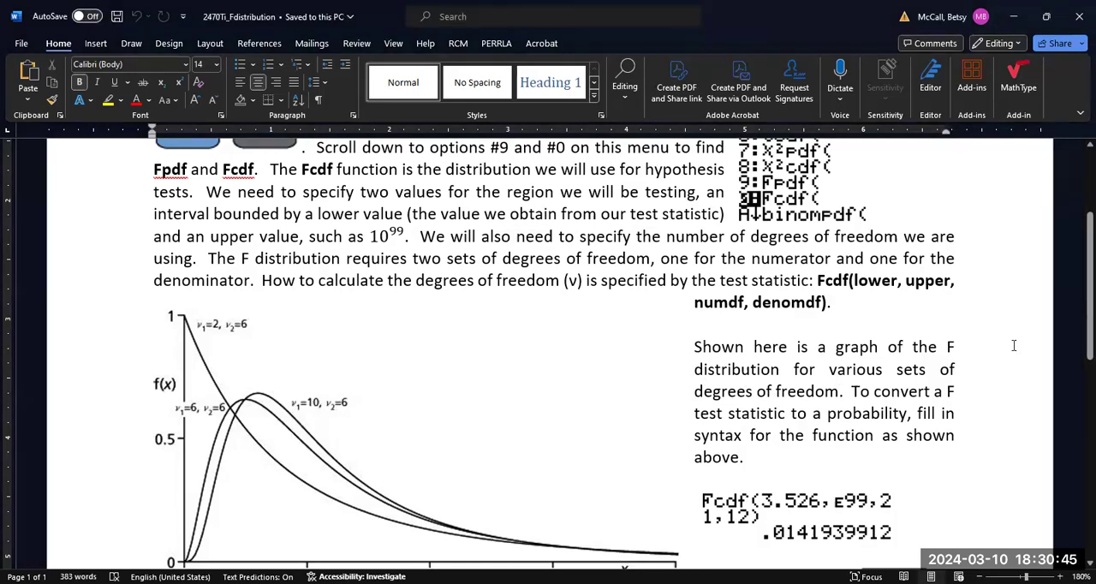
scroll(down, 3)
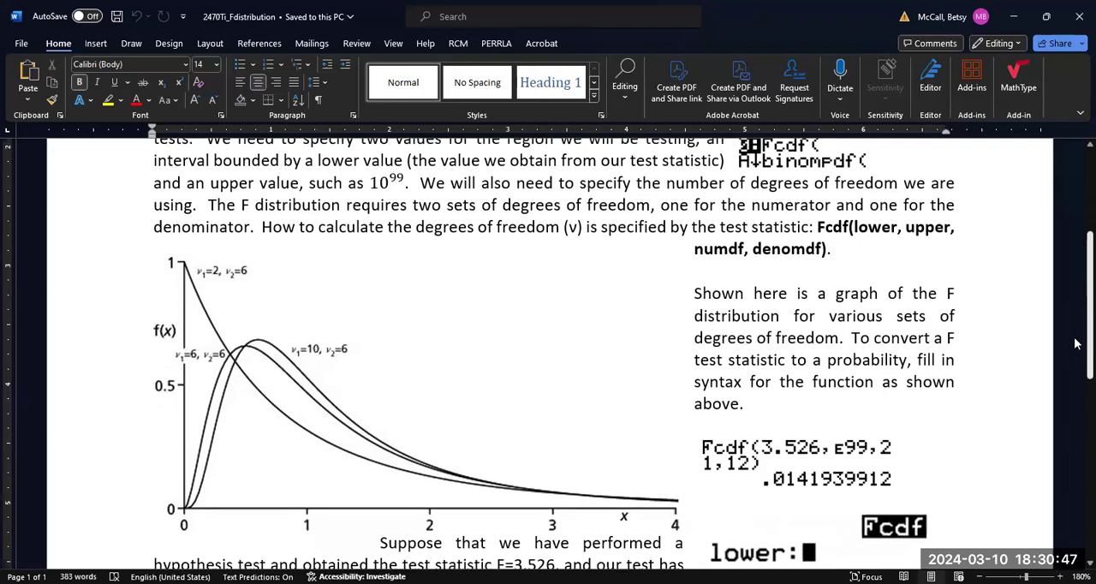
scroll(down, 3)
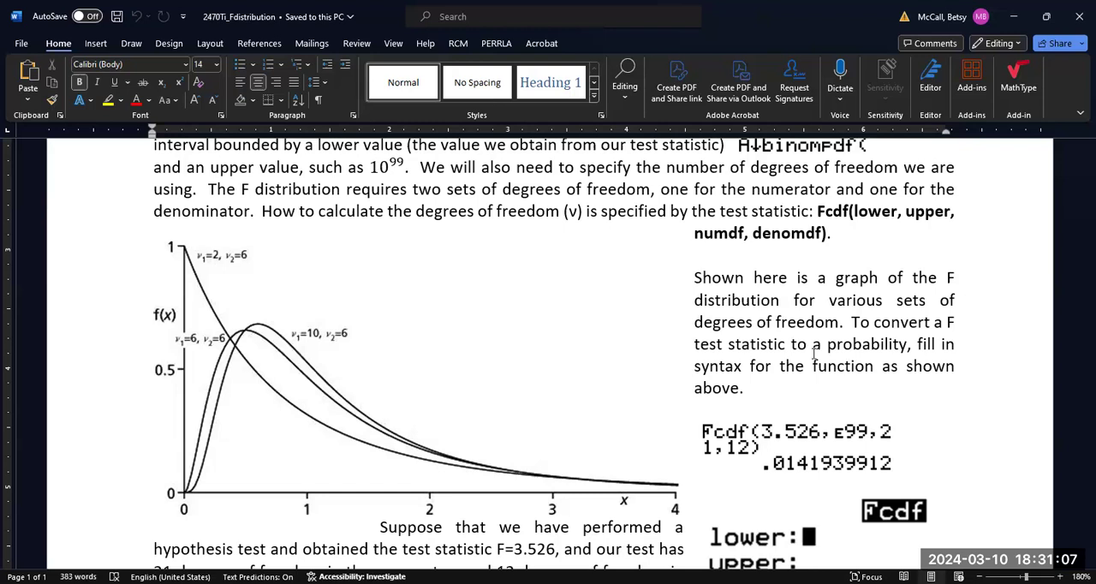
mouse_move(243, 291)
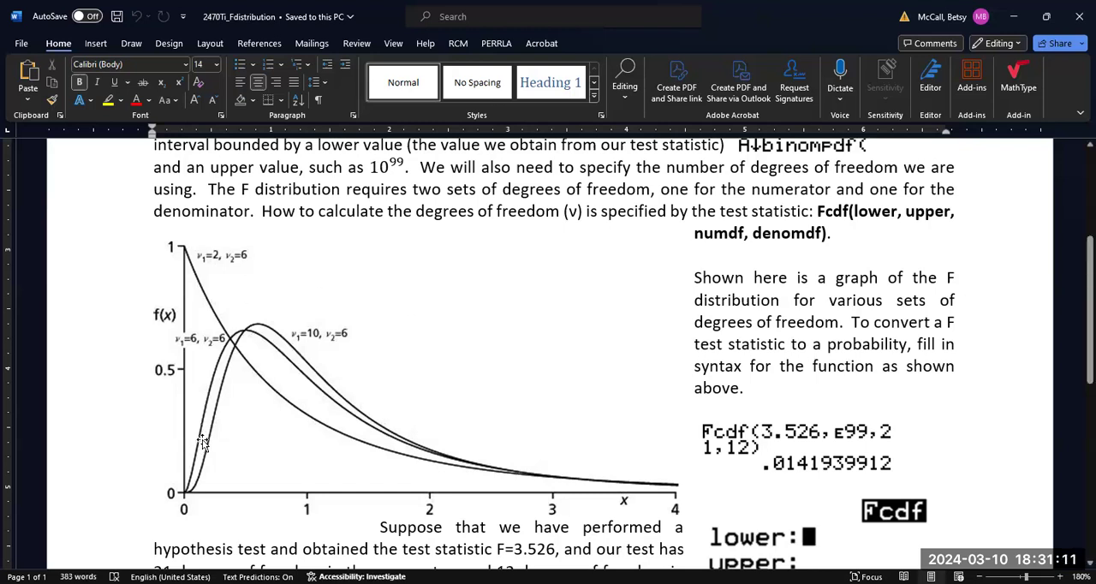
mouse_move(202, 271)
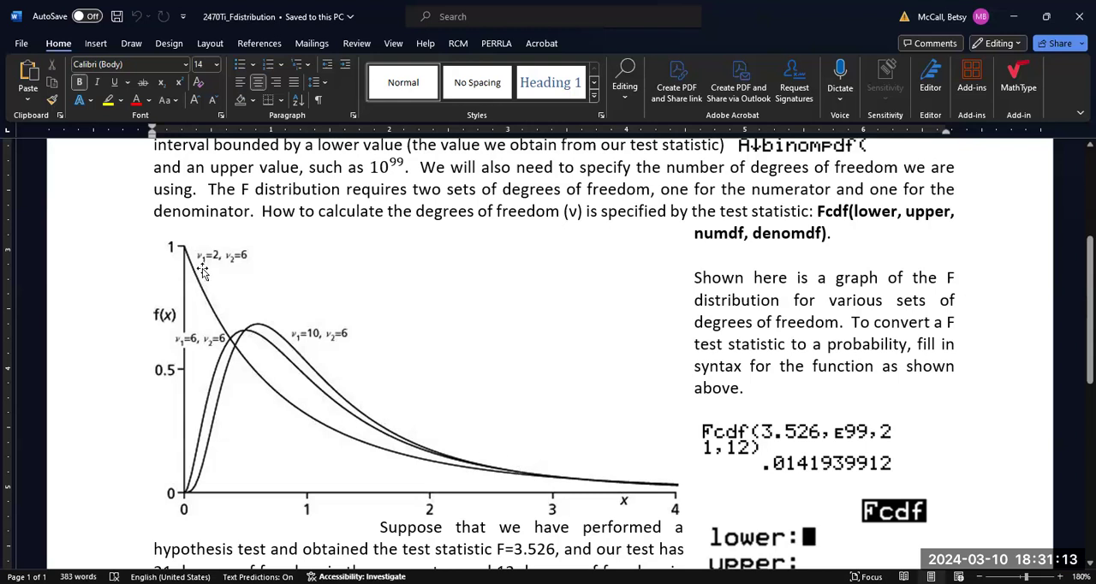
mouse_move(195, 264)
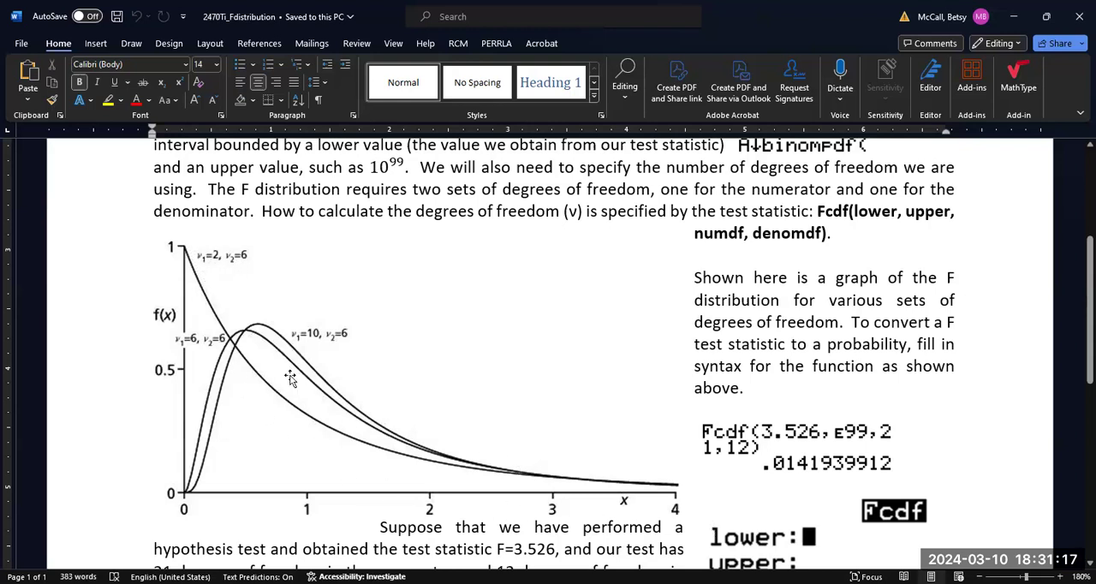
mouse_move(170, 247)
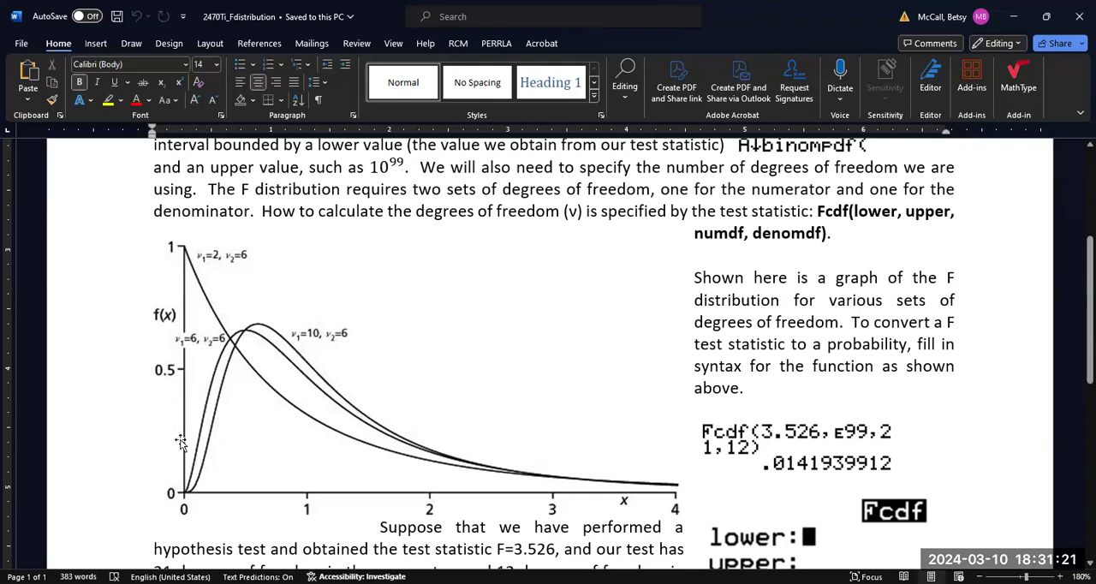
mouse_move(185, 247)
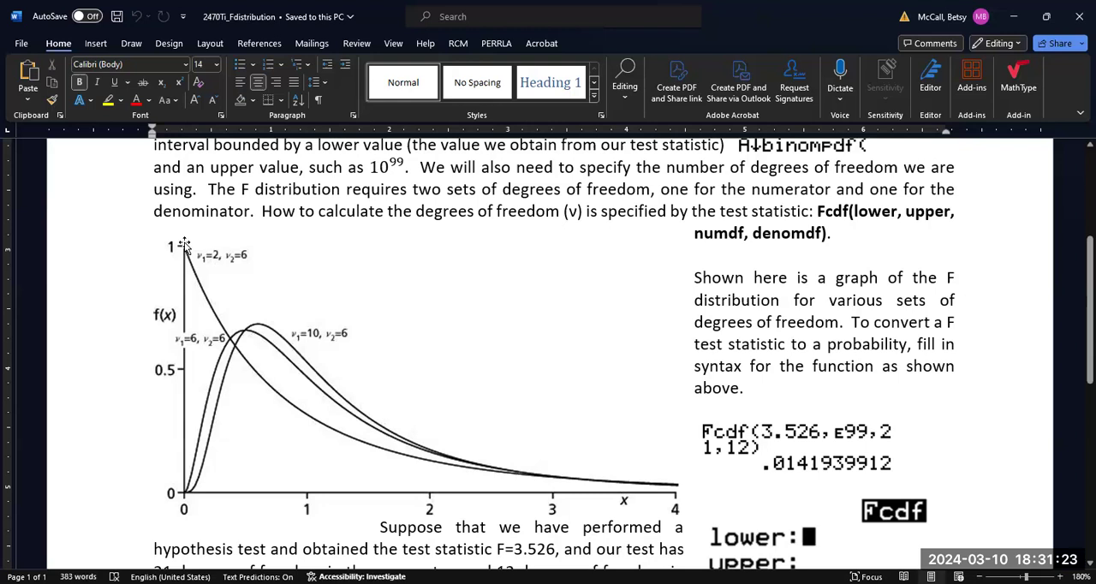
mouse_move(185, 346)
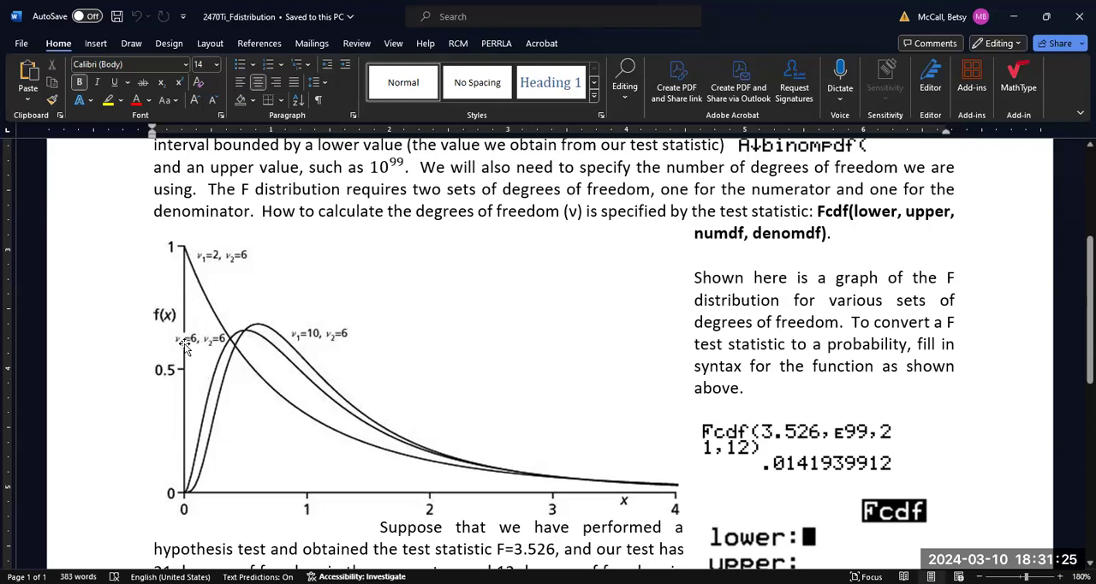
mouse_move(240, 339)
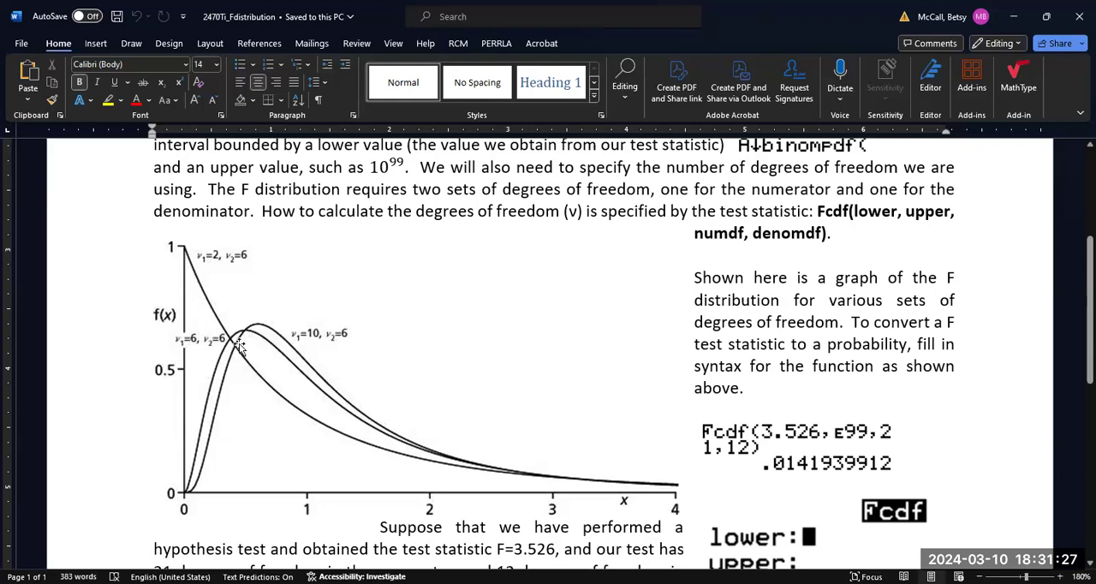
mouse_move(192, 480)
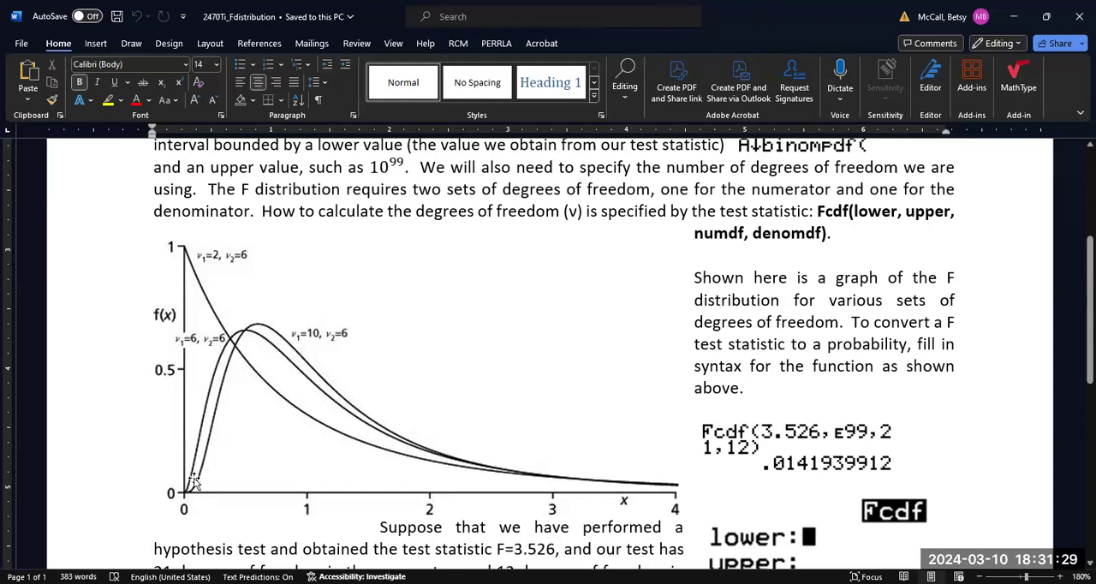
mouse_move(341, 341)
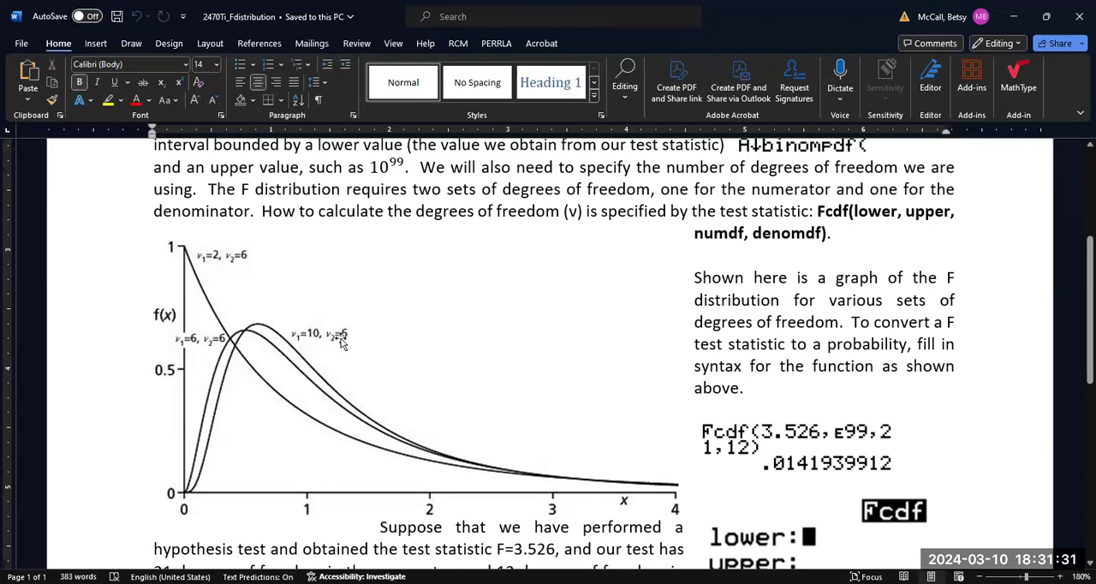
mouse_move(253, 334)
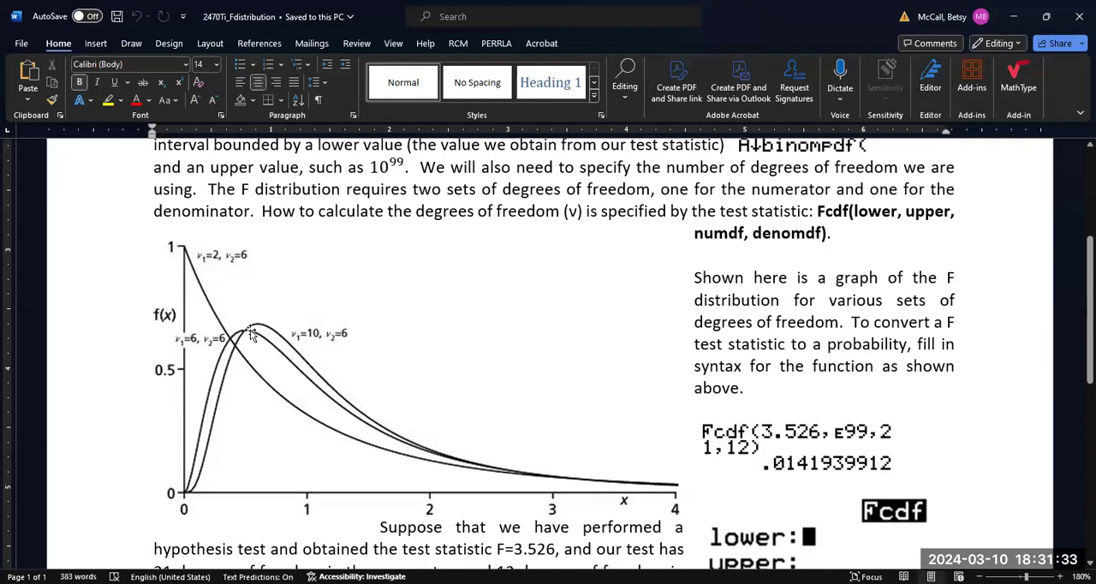
mouse_move(302, 397)
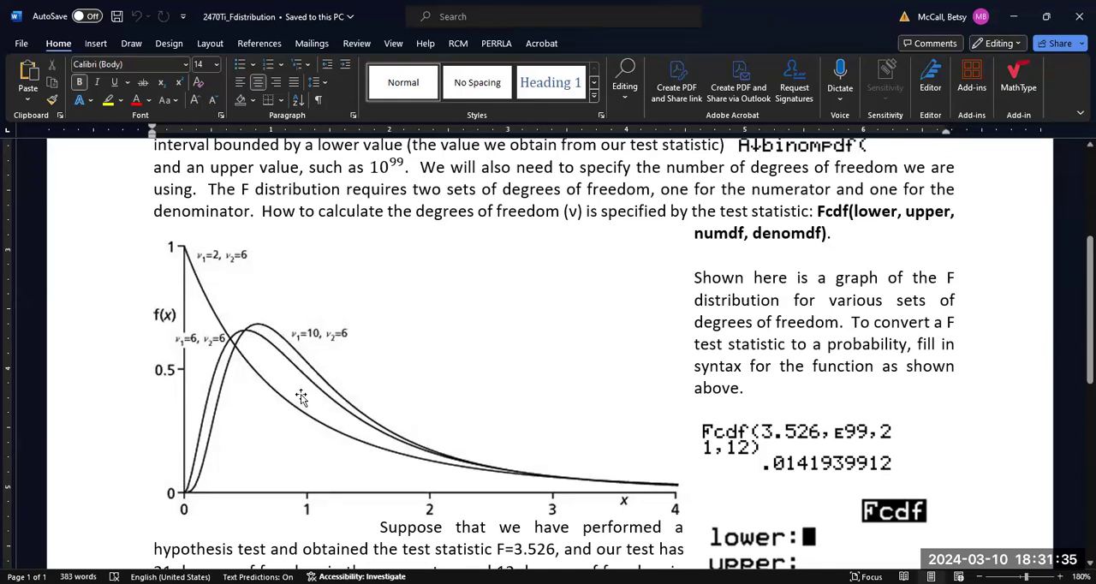
mouse_move(356, 439)
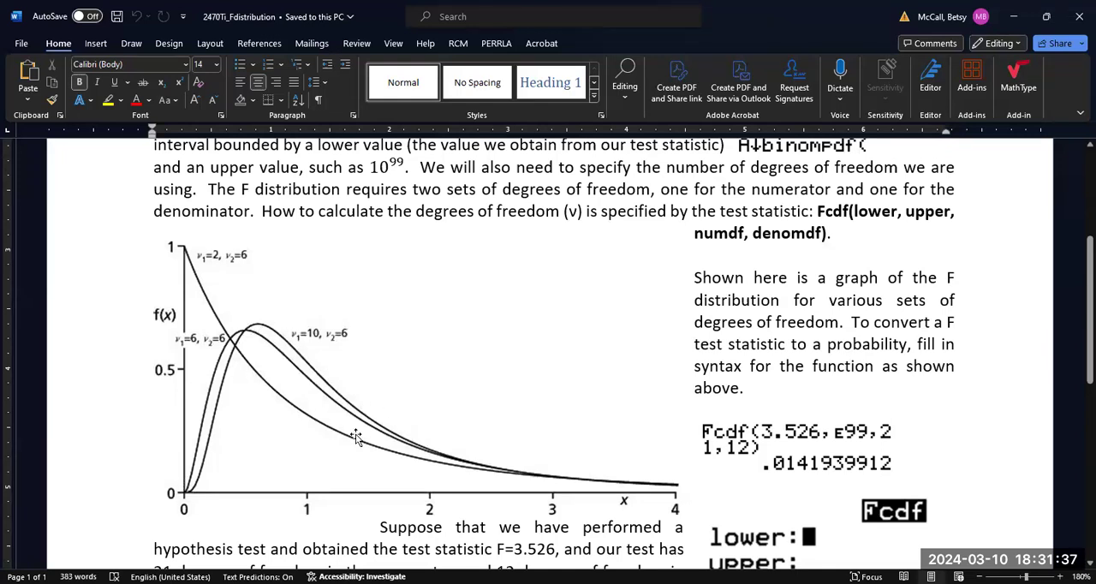
mouse_move(288, 358)
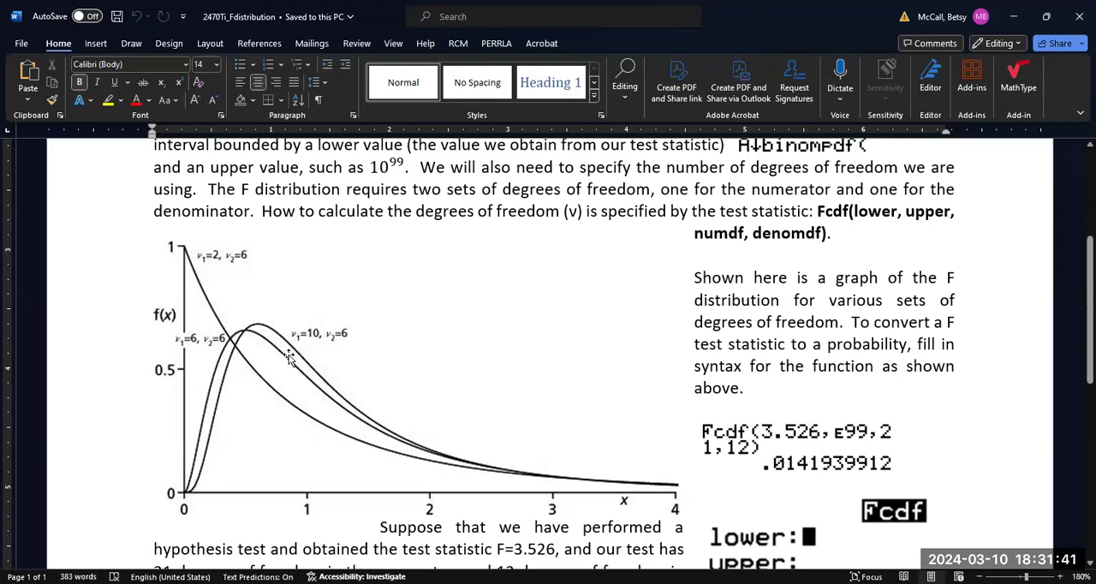
mouse_move(351, 304)
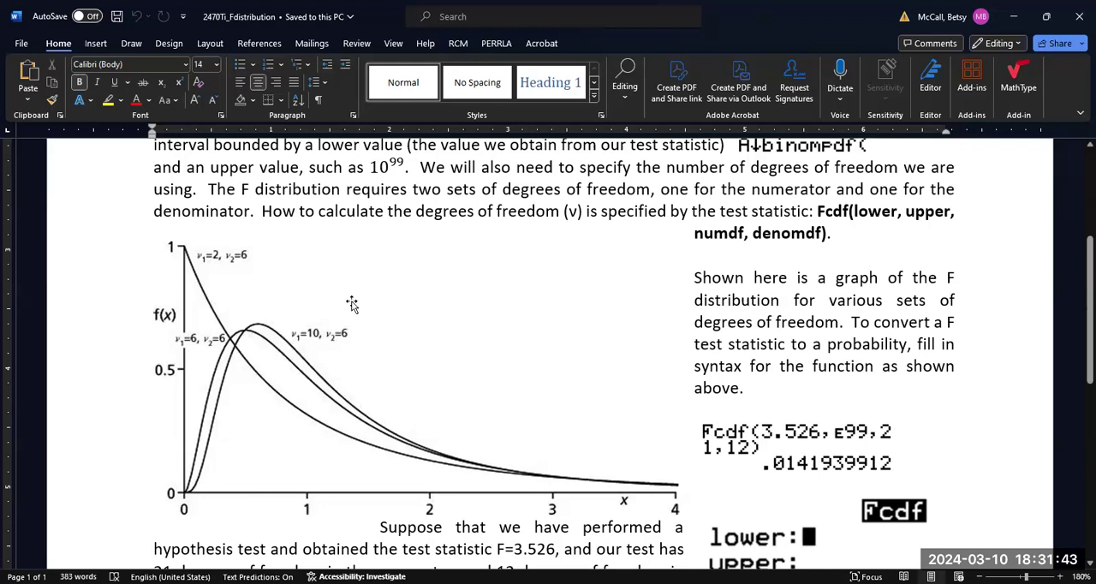
mouse_move(1078, 333)
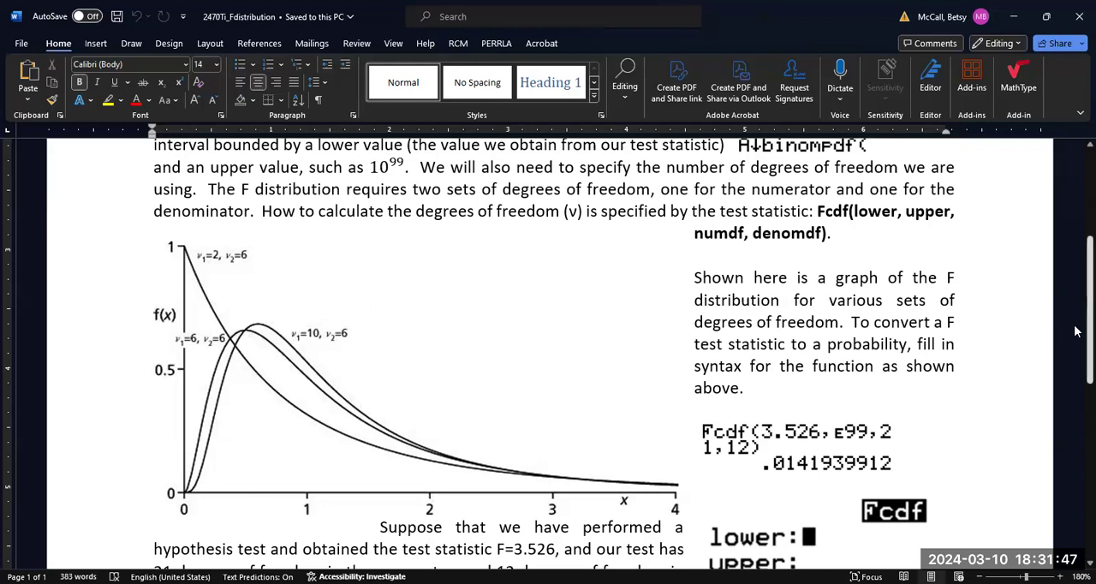
Scroll down to the worked hypothesis-test example with F=3.526 and the Fcdf entry screen
scroll(down, 3)
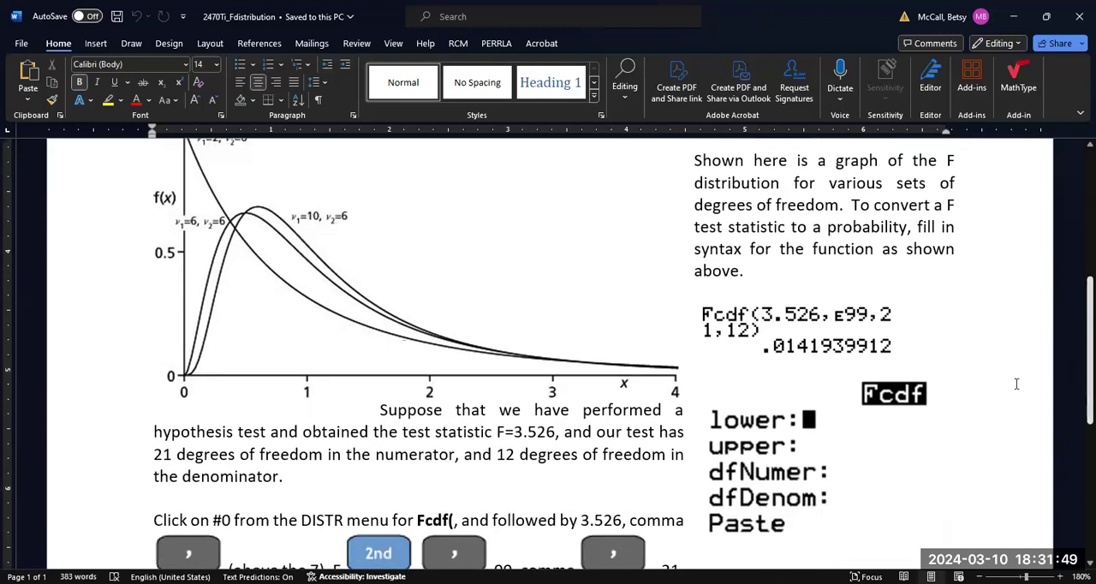
mouse_move(535, 431)
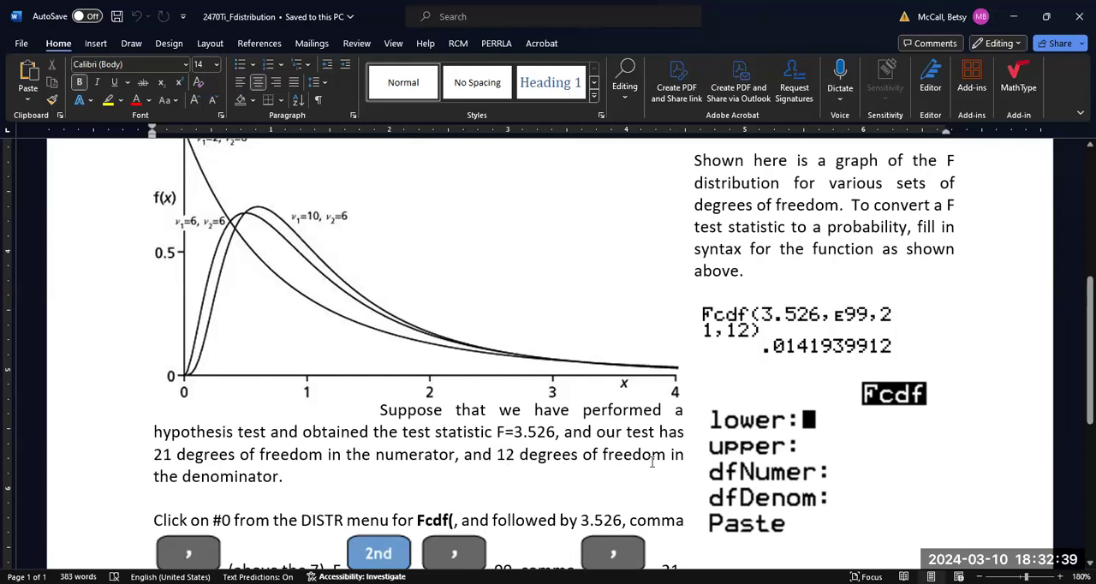
mouse_move(786, 387)
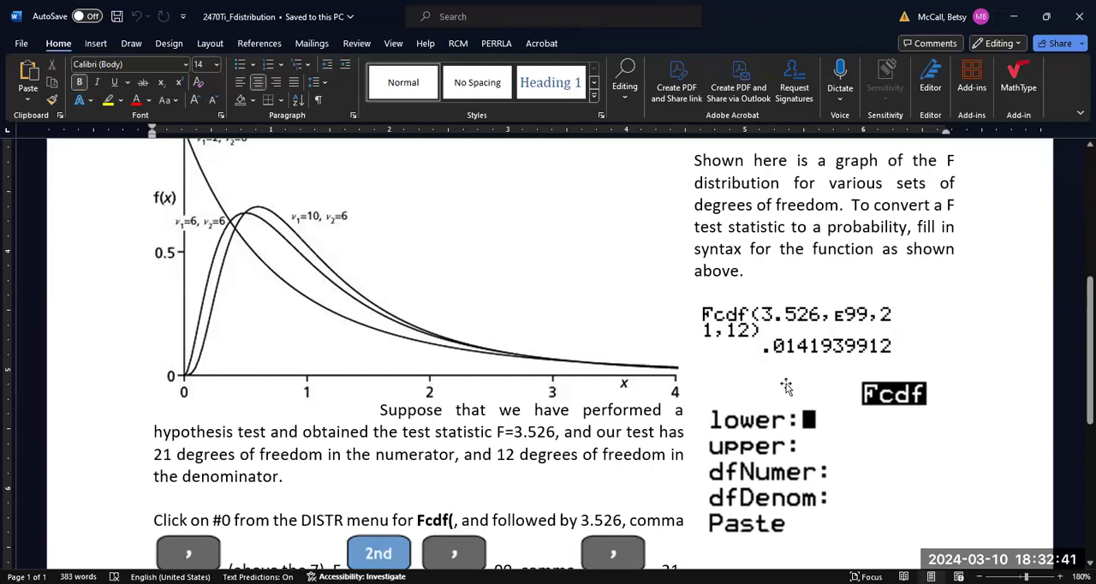
mouse_move(791, 323)
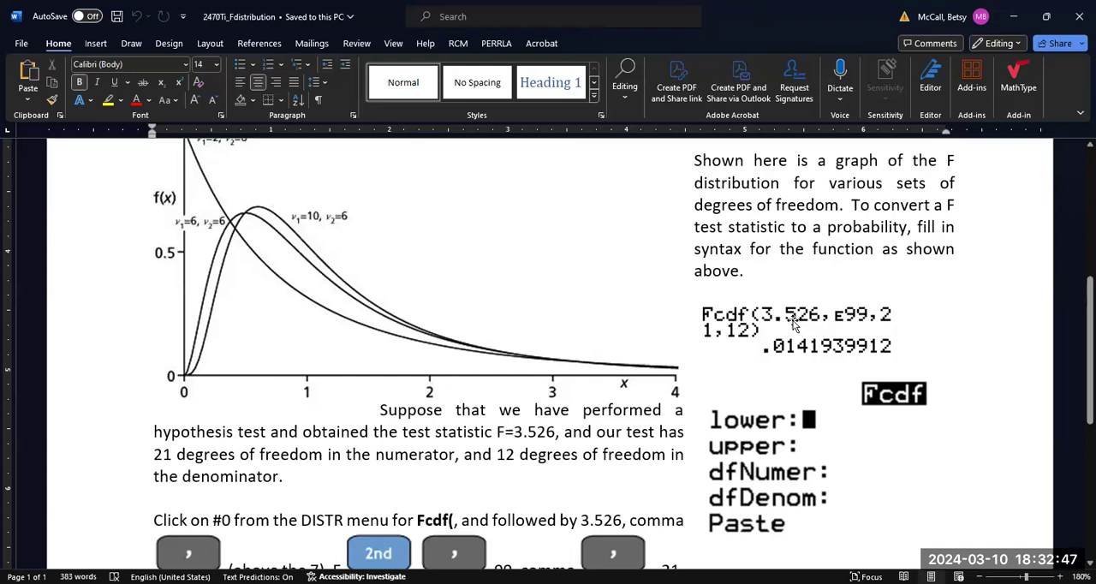
mouse_move(752, 315)
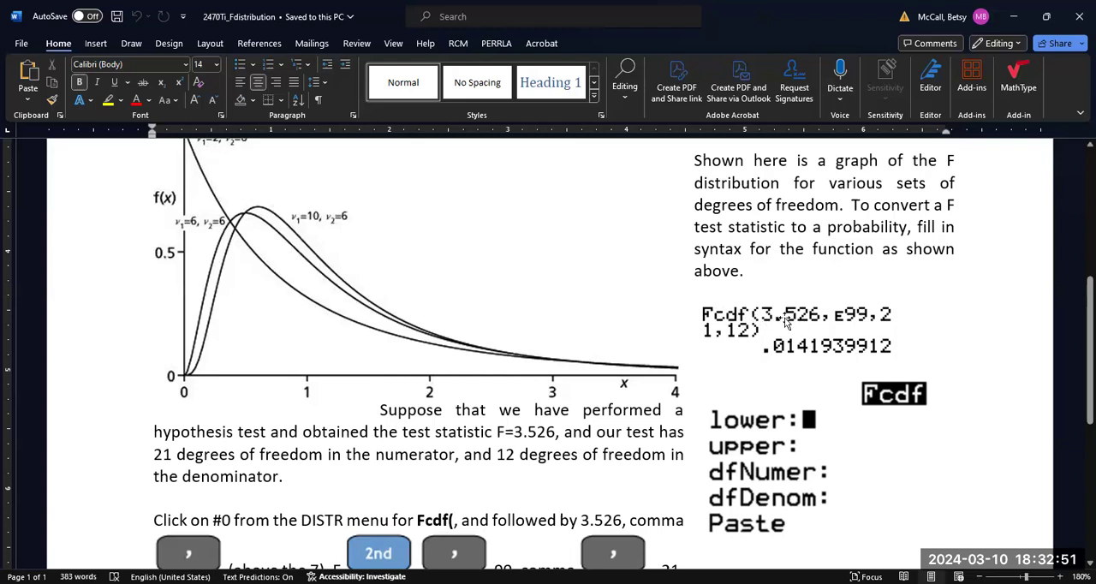
mouse_move(849, 319)
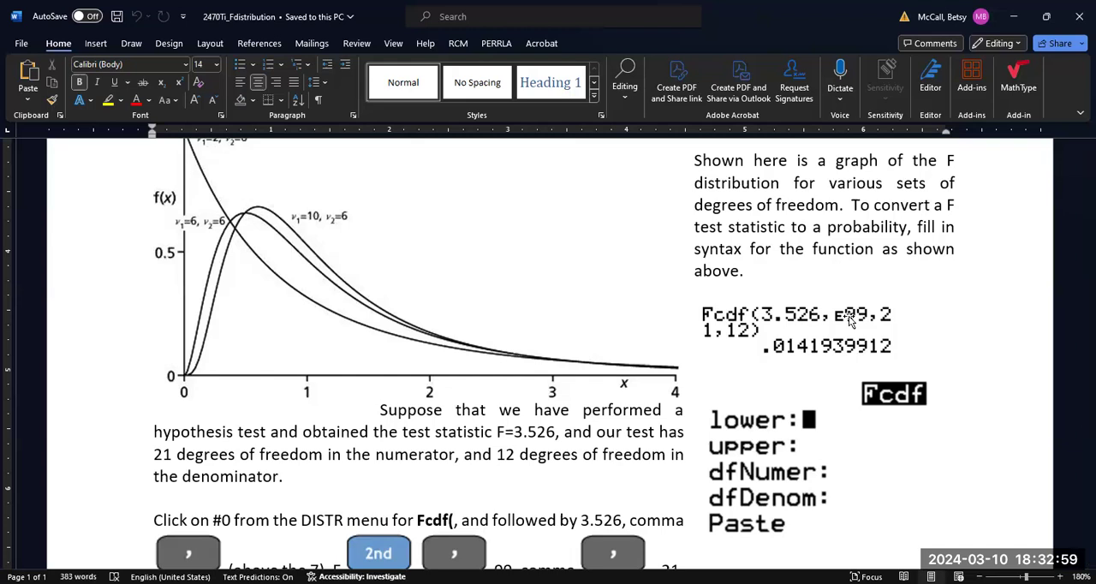
mouse_move(788, 337)
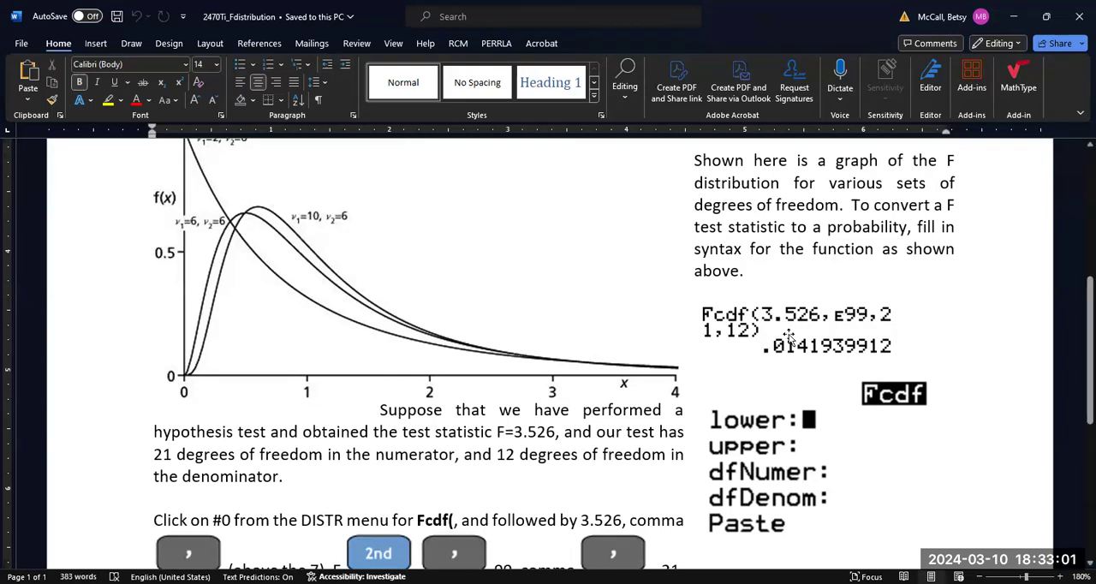
mouse_move(786, 332)
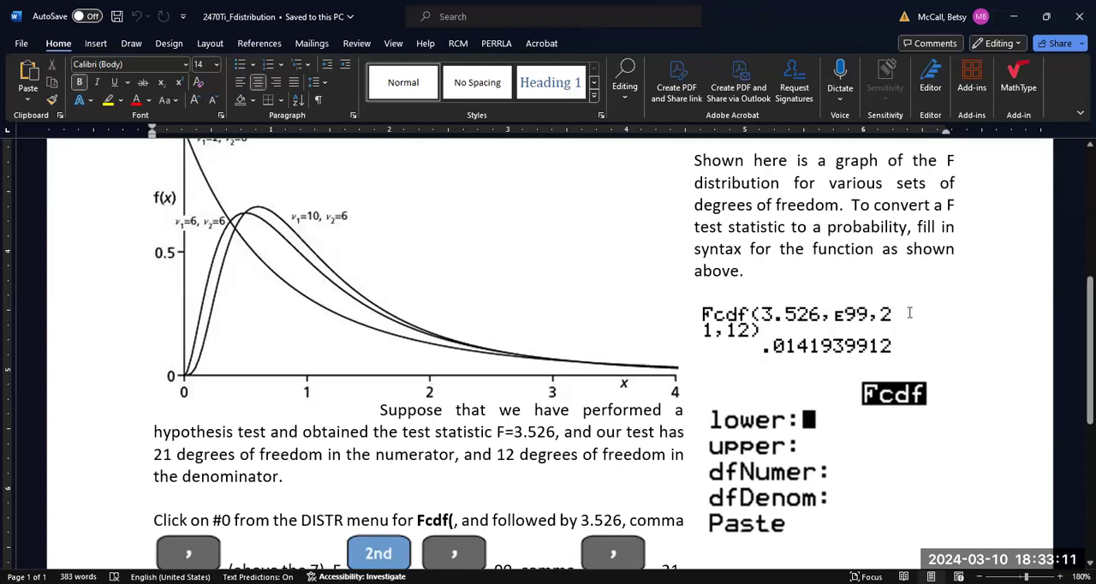
mouse_move(704, 336)
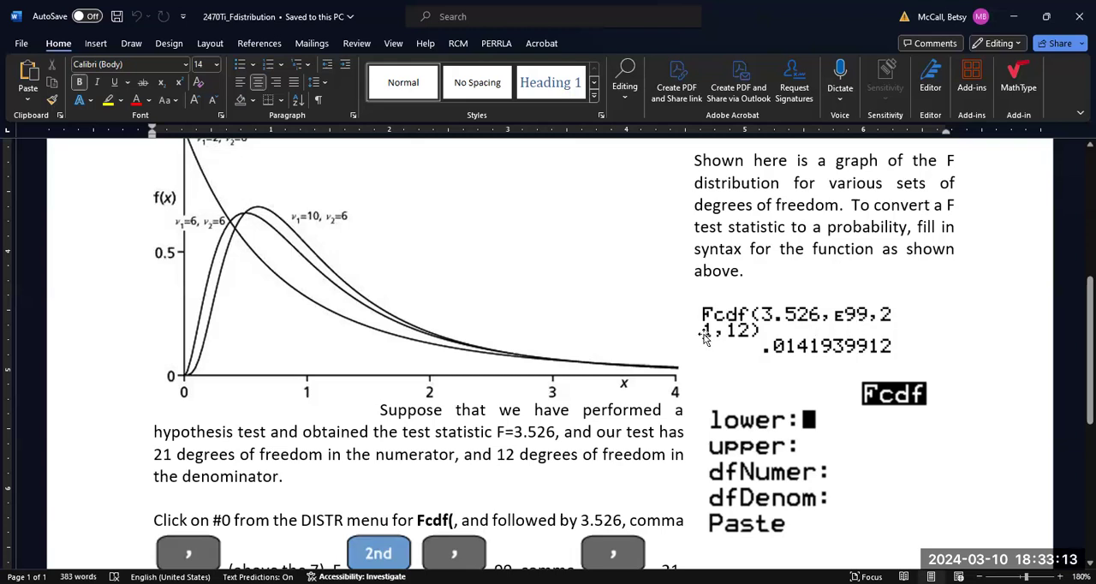
mouse_move(746, 337)
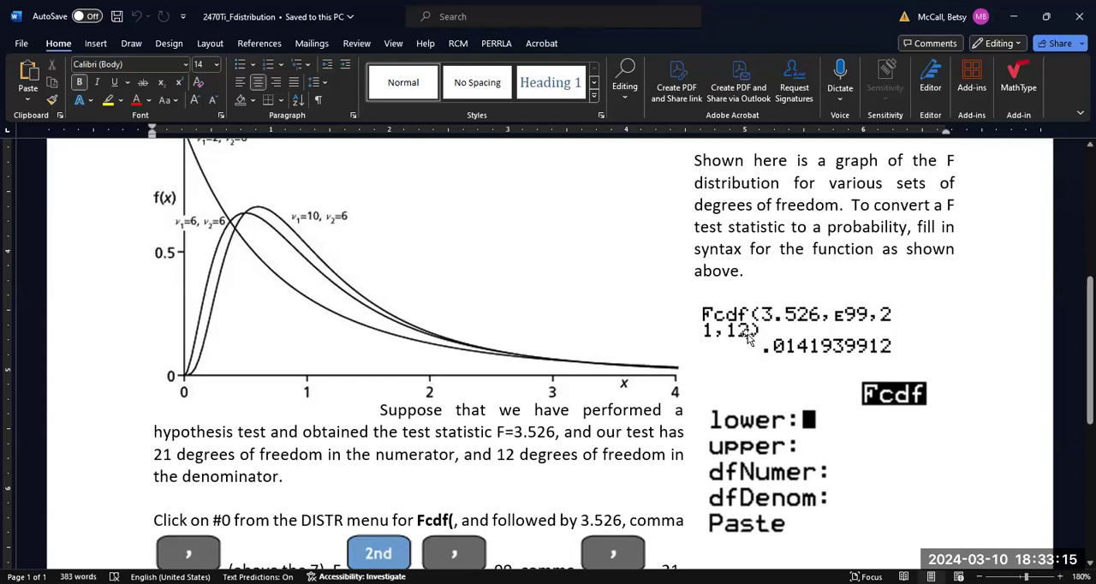
mouse_move(971, 435)
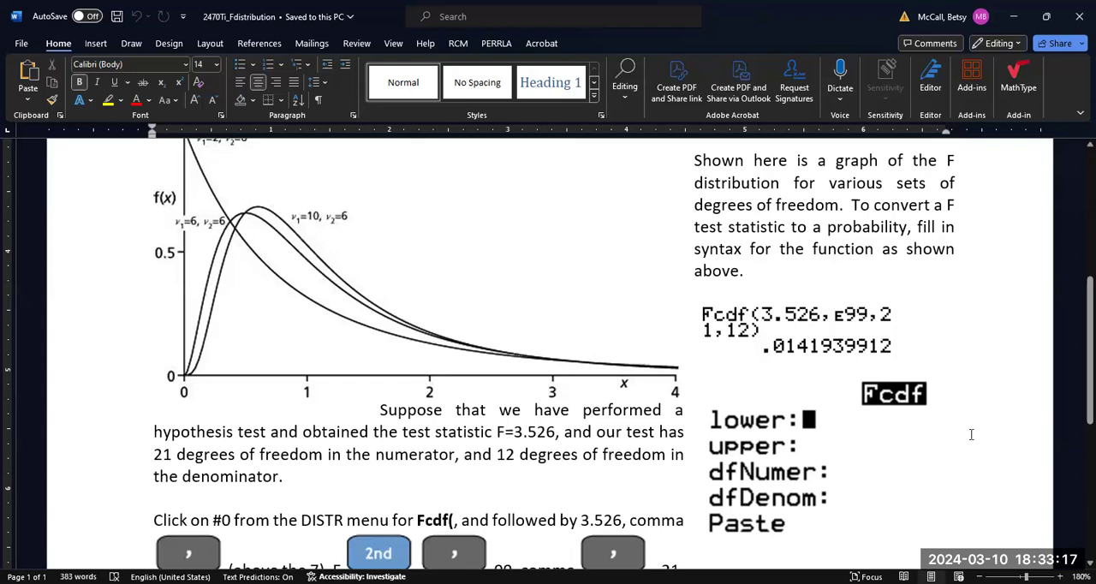
mouse_move(757, 528)
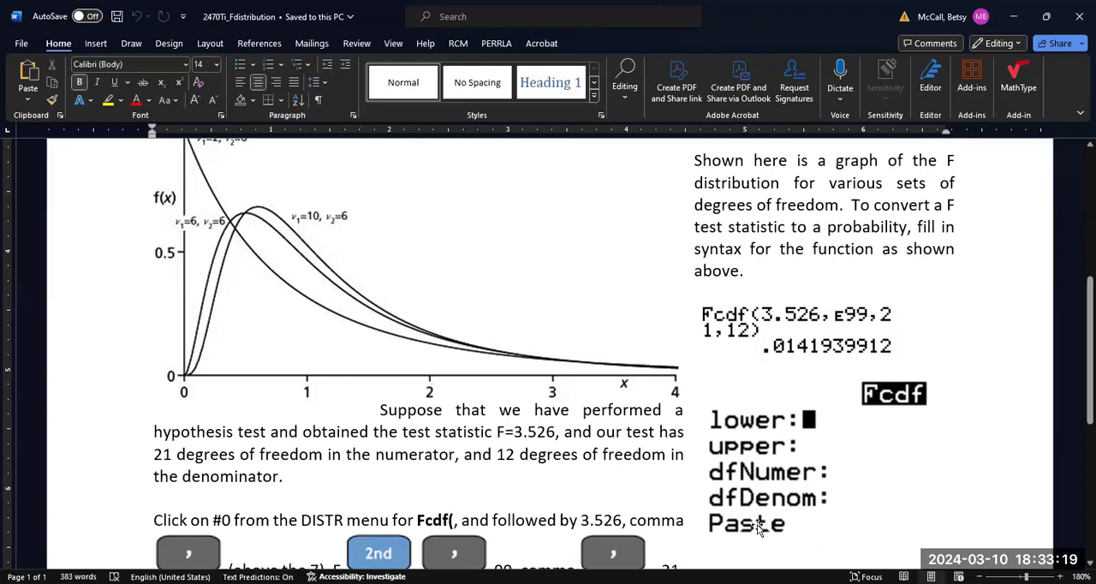
mouse_move(750, 437)
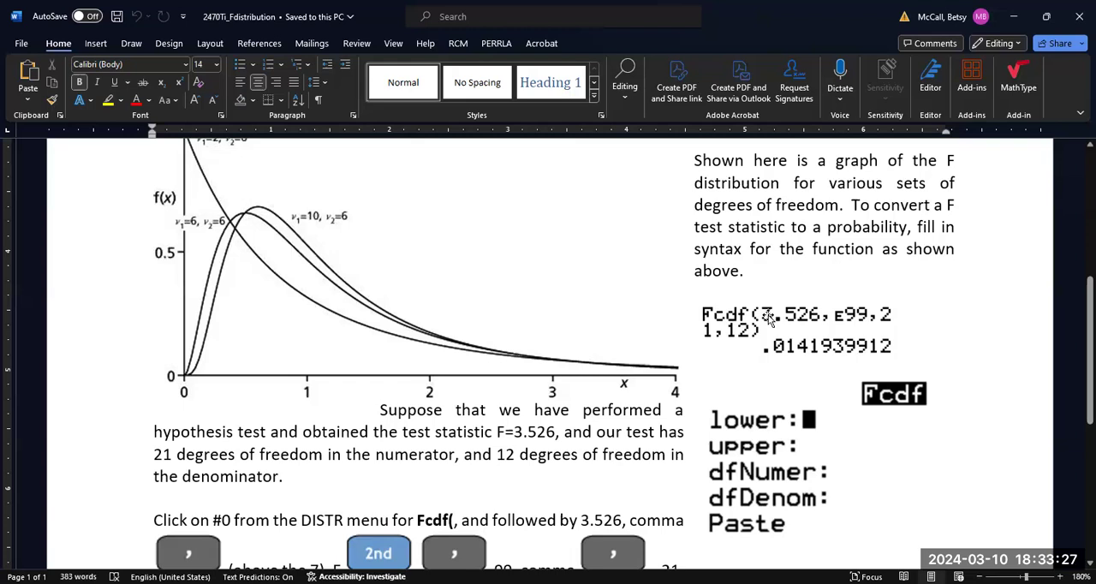
mouse_move(802, 415)
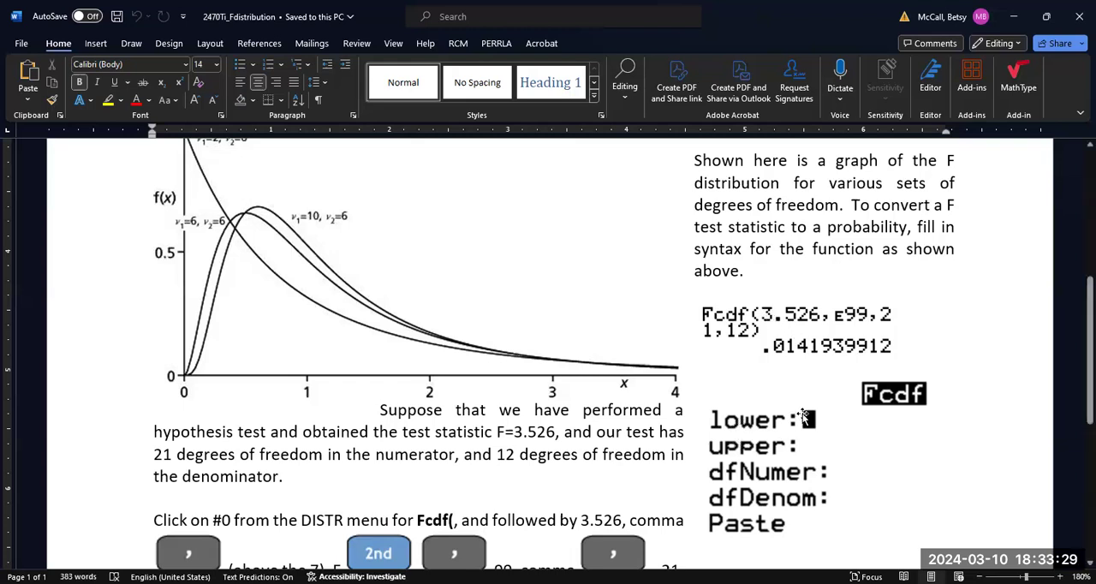
mouse_move(802, 319)
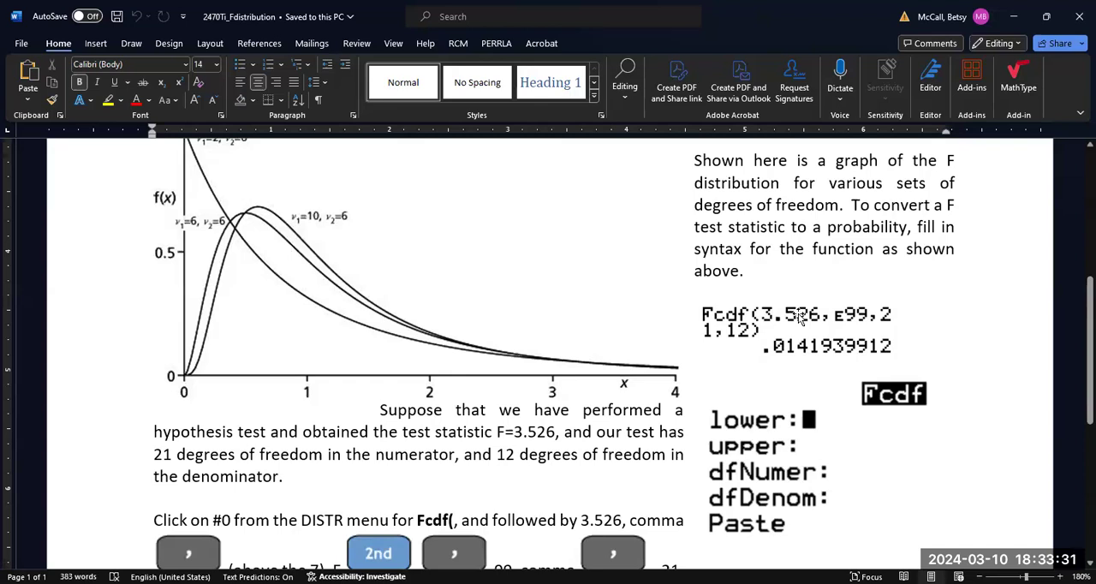
mouse_move(751, 465)
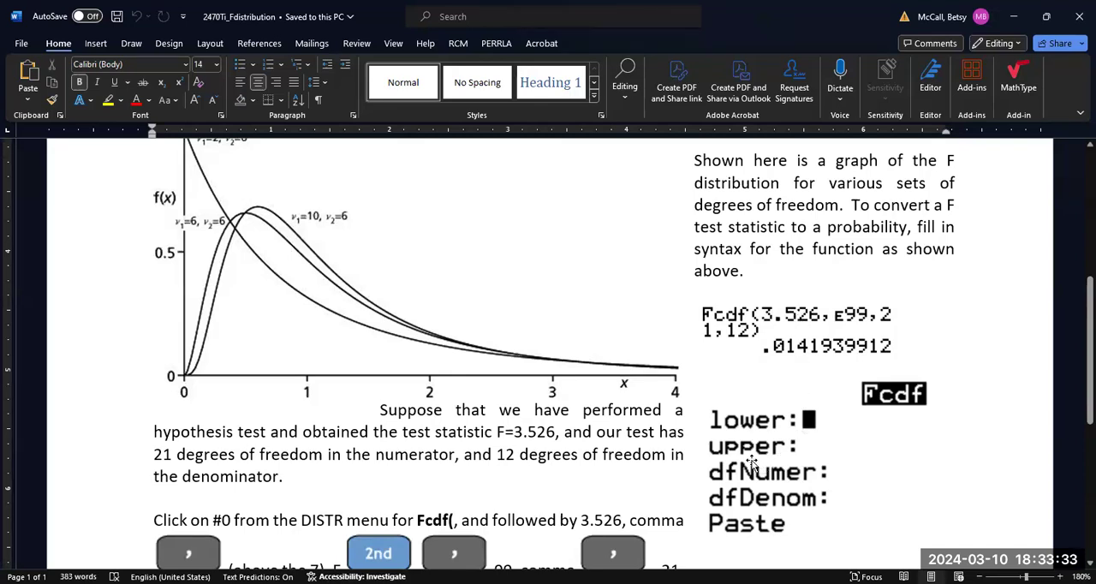
mouse_move(792, 399)
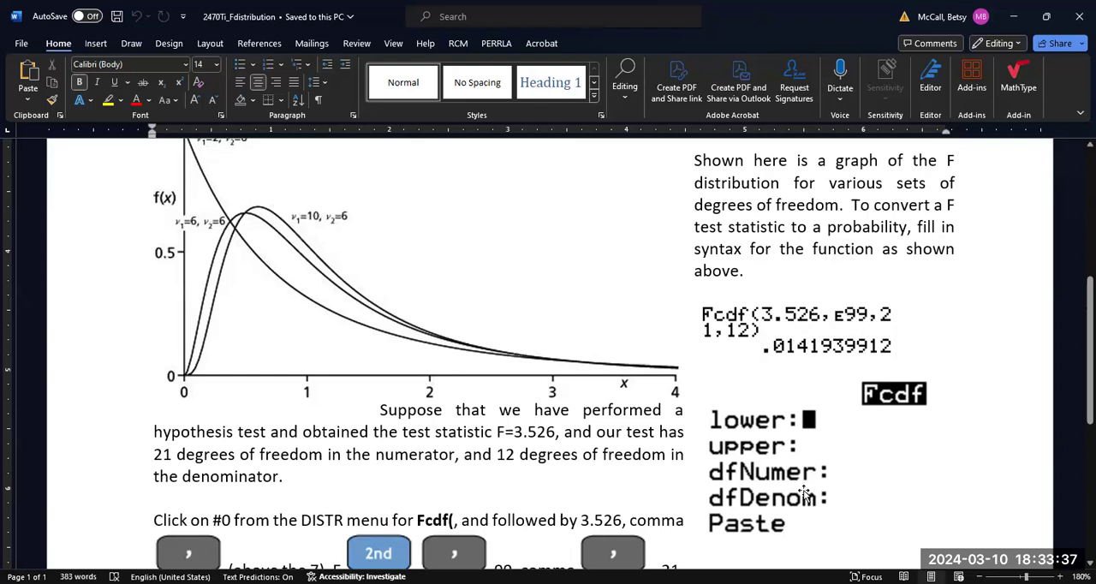
mouse_move(787, 312)
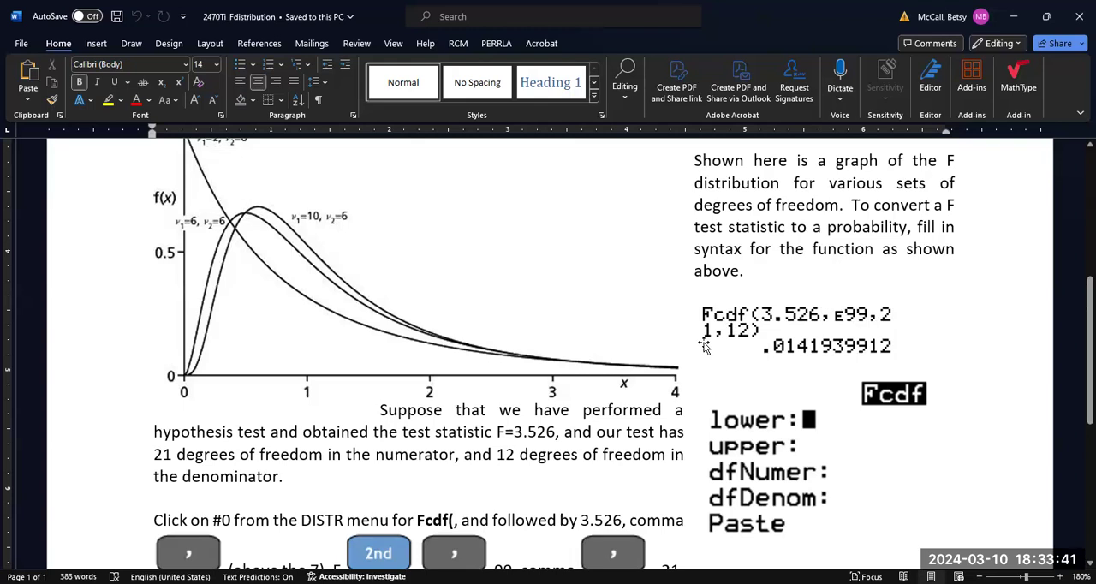
mouse_move(765, 505)
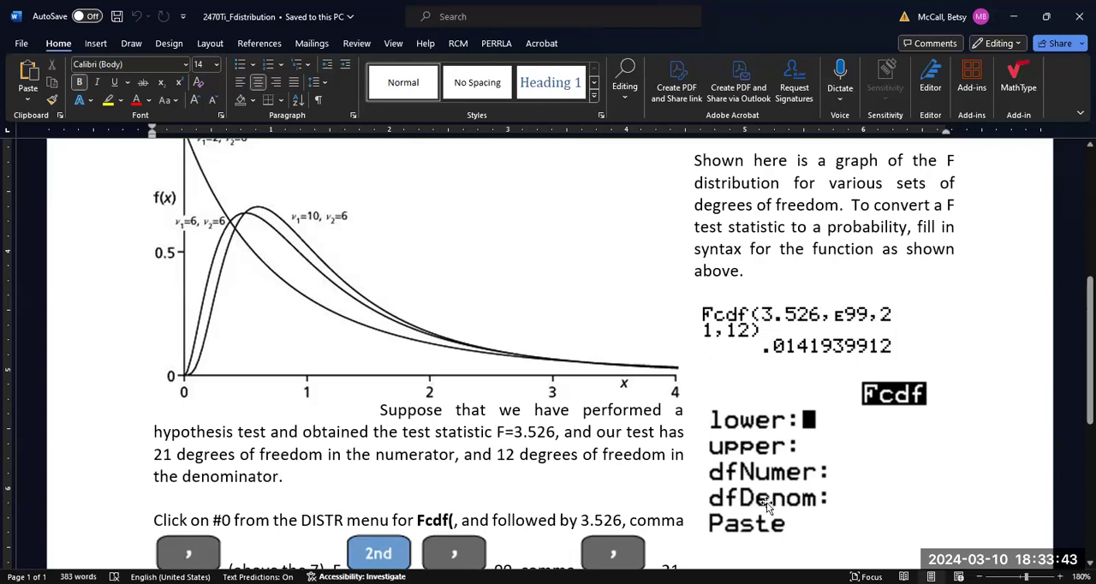
mouse_move(1075, 337)
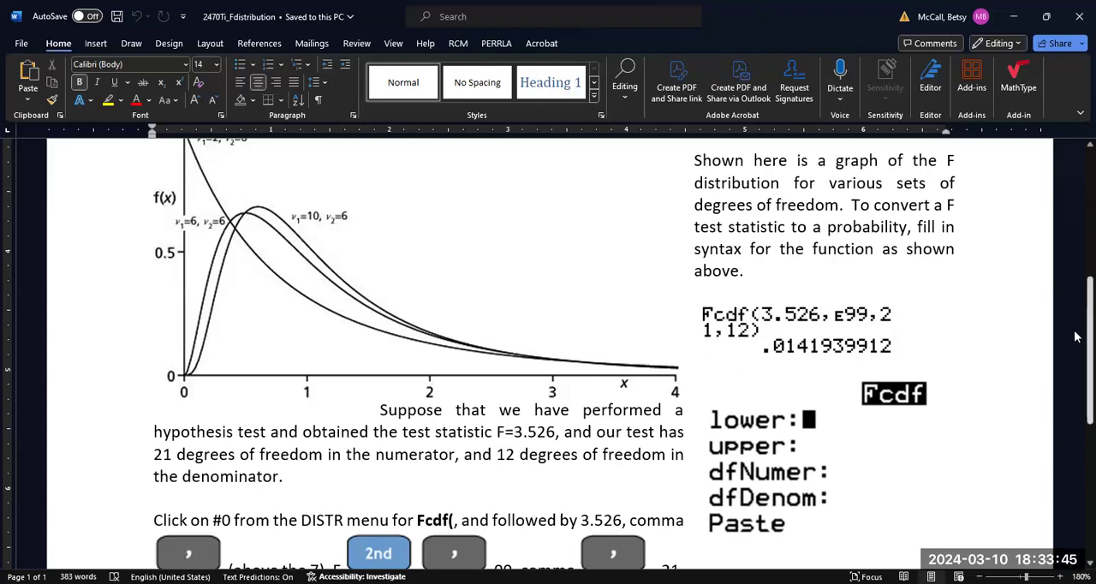
Scroll to the 'Click on #0 from the DISTR menu for Fcdf(' paragraph and the StatWizard P-value note
scroll(down, 3)
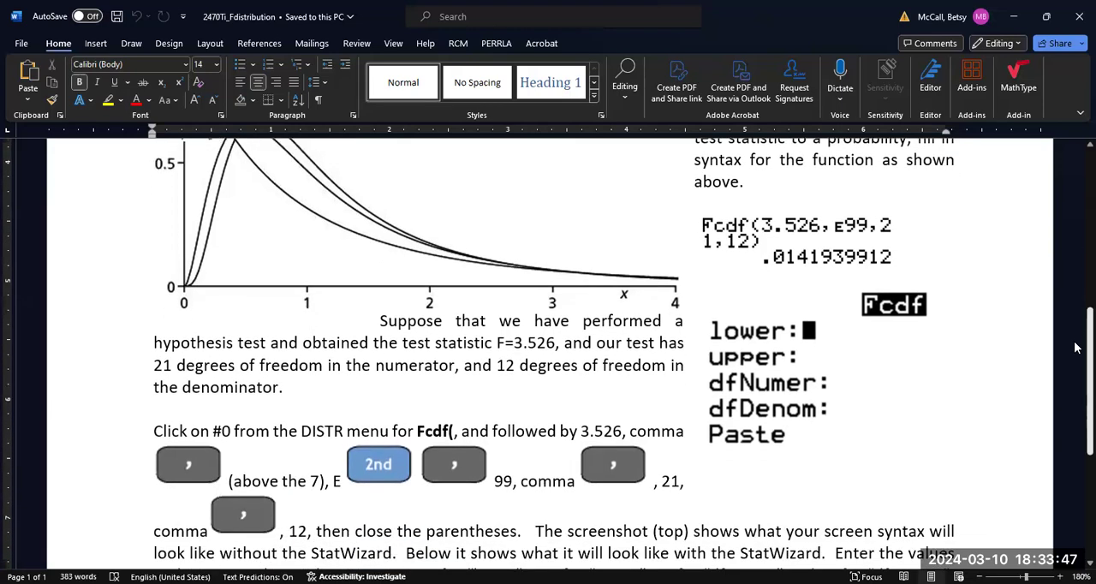
scroll(down, 3)
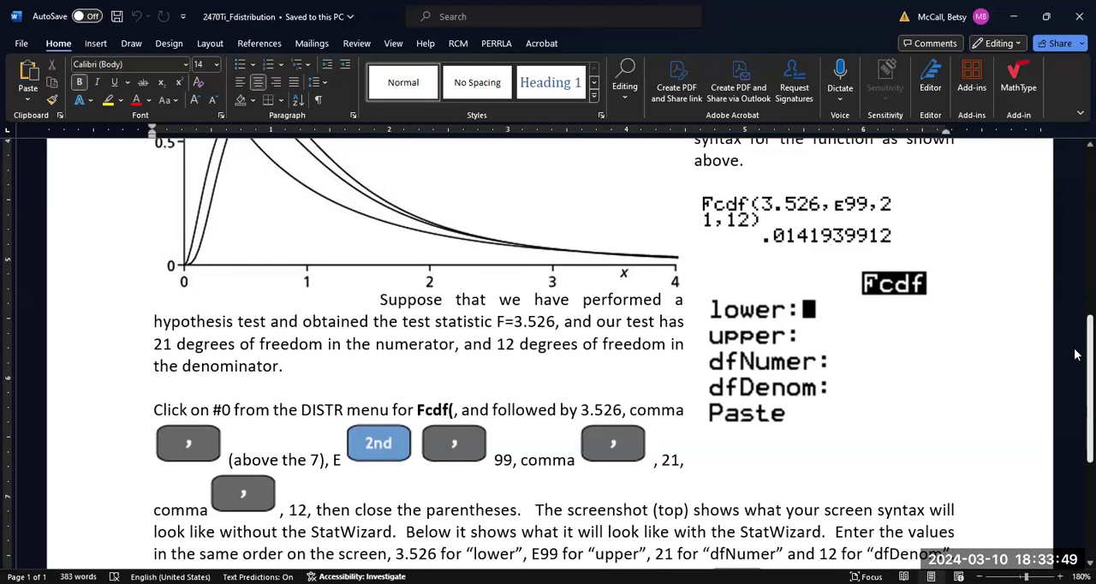
scroll(down, 3)
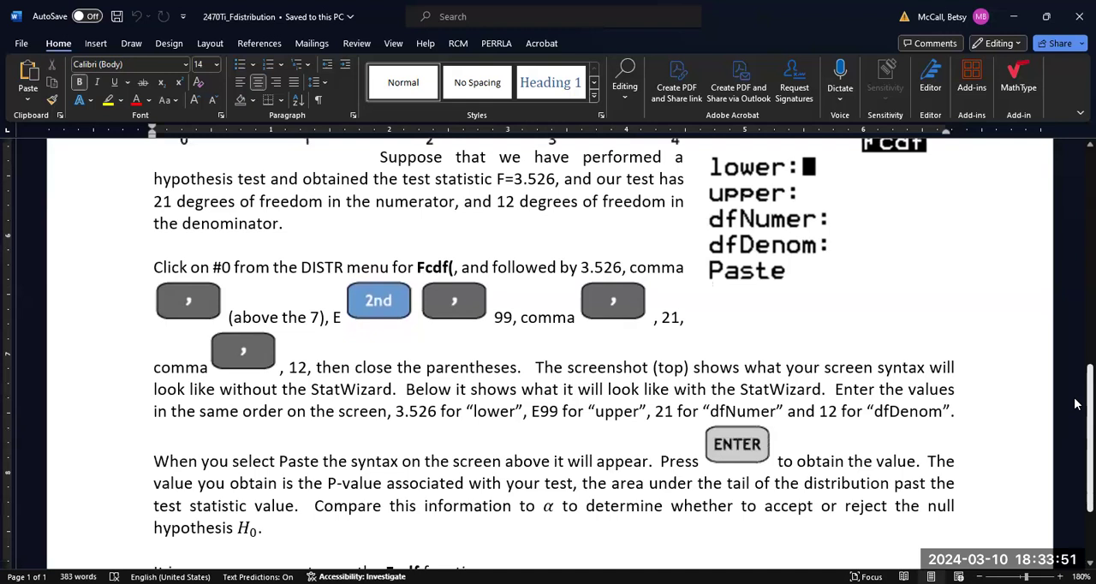
mouse_move(579, 370)
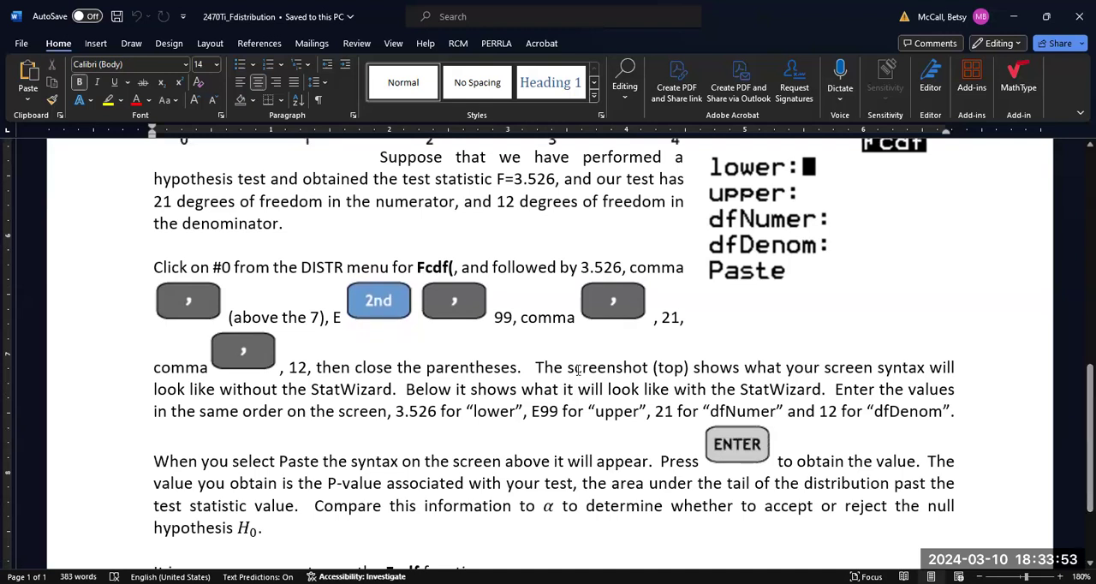
mouse_move(495, 288)
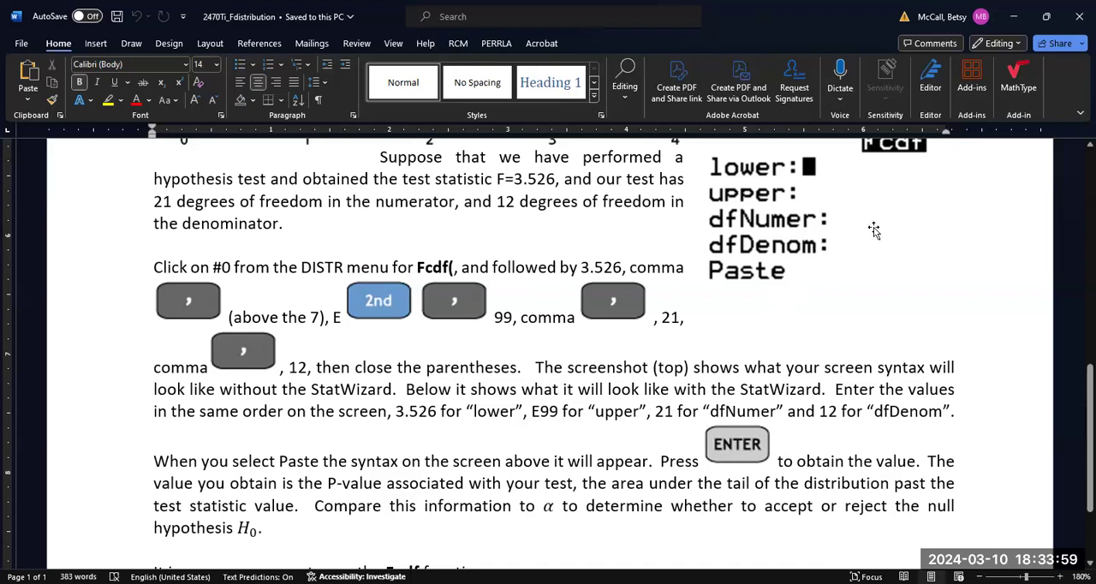
mouse_move(802, 261)
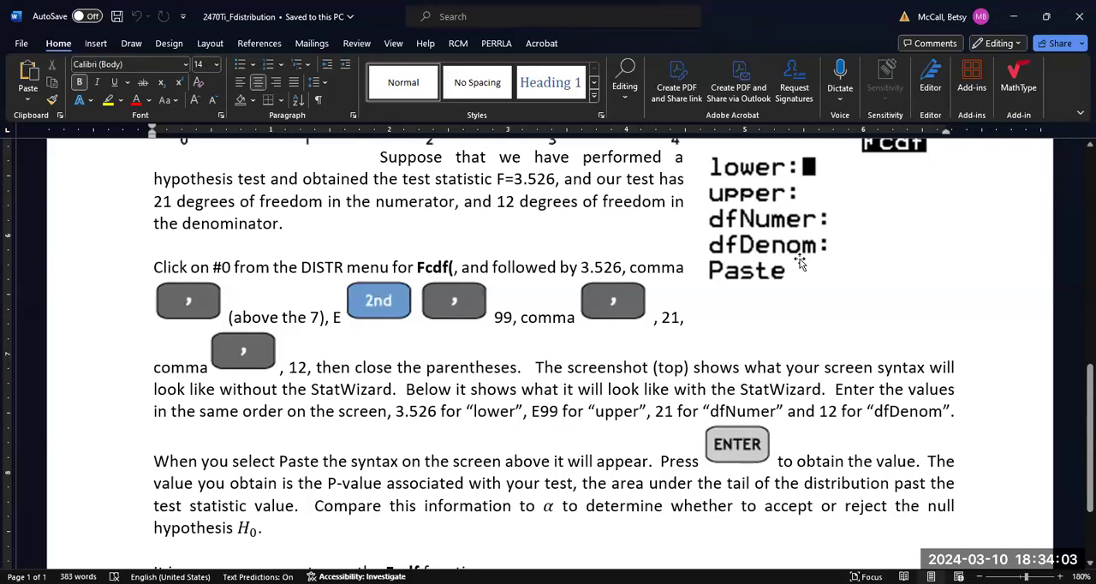
mouse_move(738, 281)
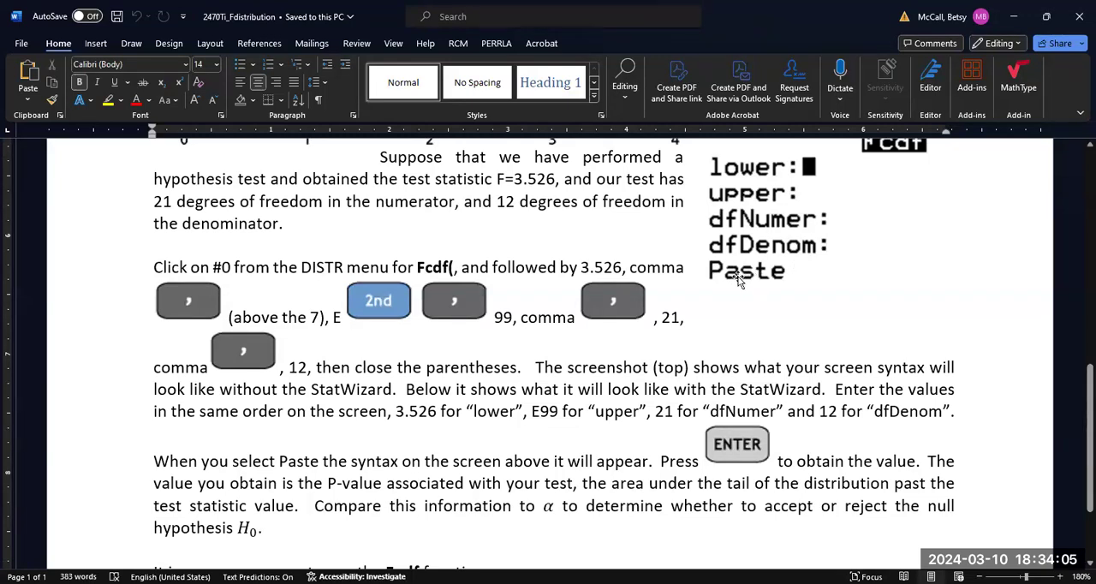
scroll(up, 3)
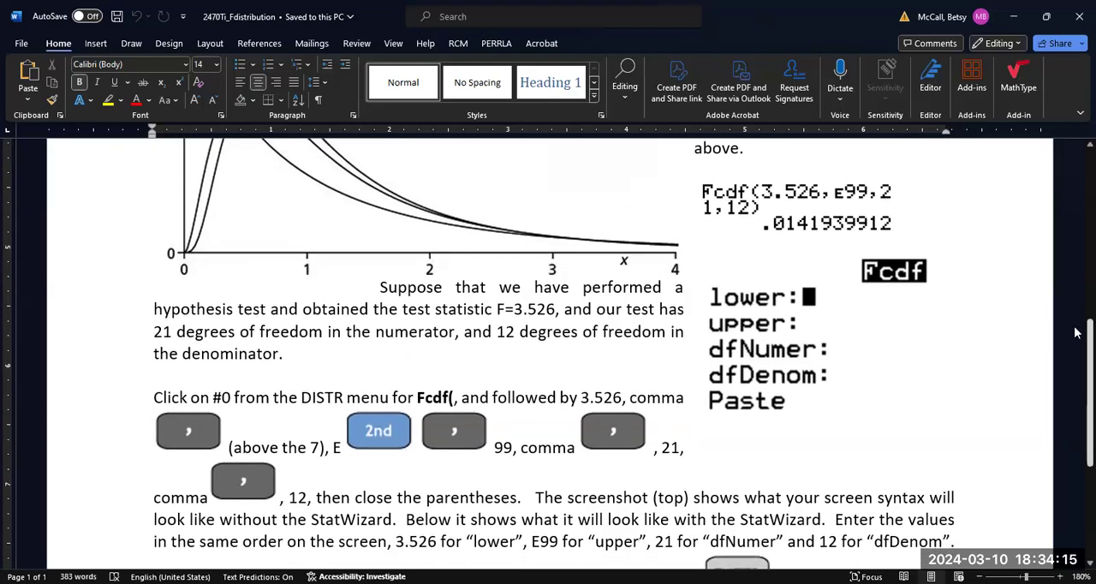
Scroll to the closing lines: Fpdf is rarely used and the Fcdf(lower, upper, df) syntax
scroll(down, 3)
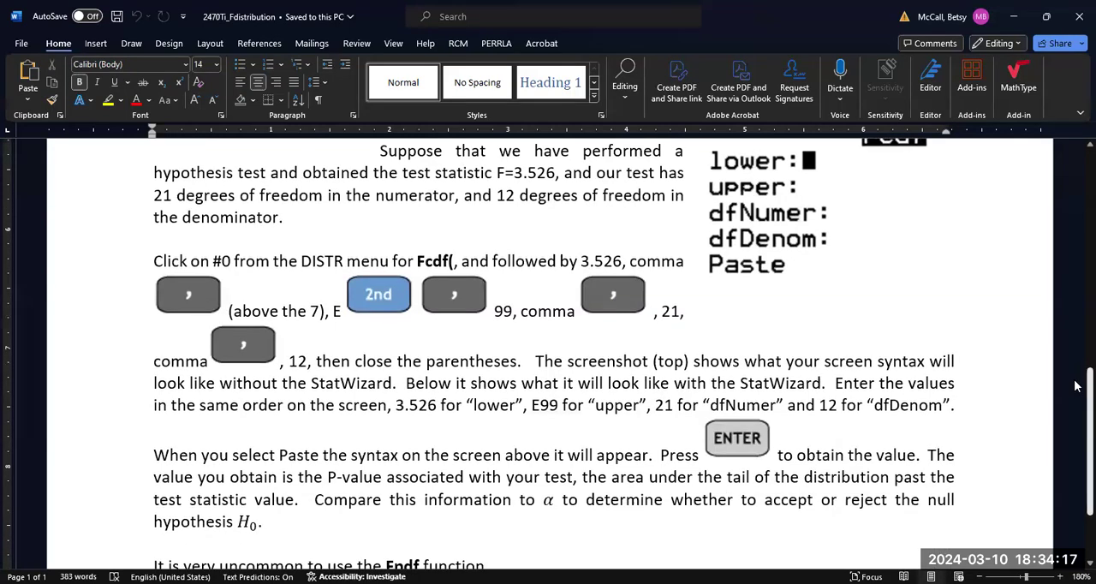
scroll(up, 3)
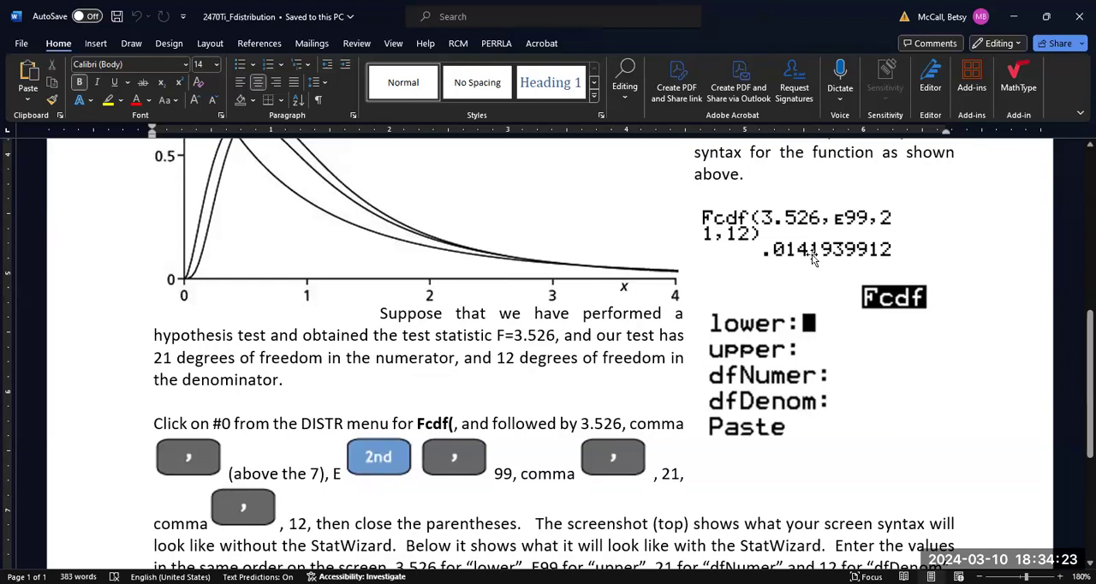
mouse_move(801, 258)
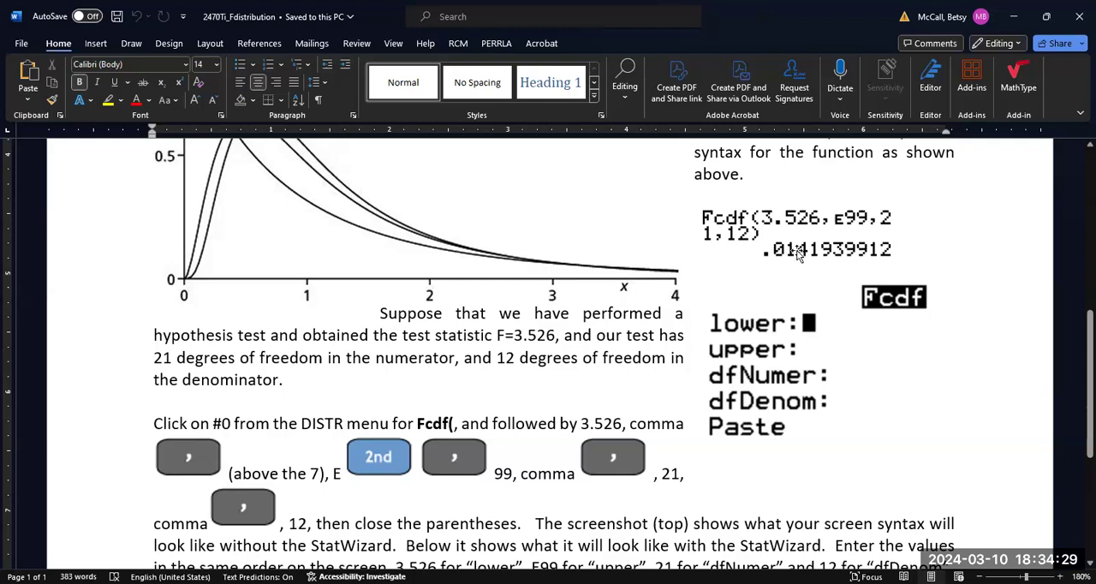
mouse_move(887, 300)
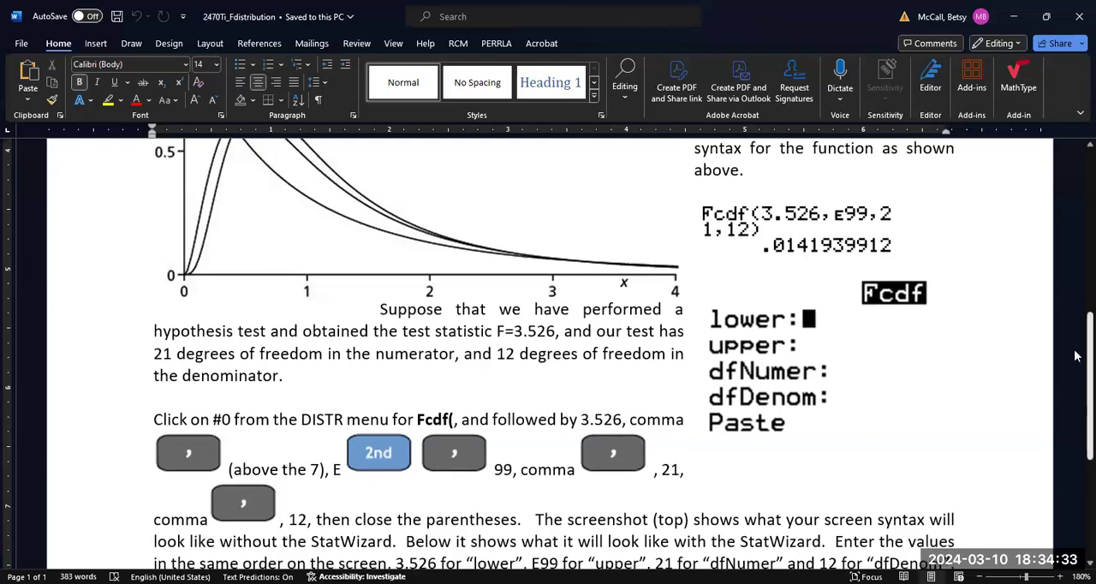
scroll(down, 3)
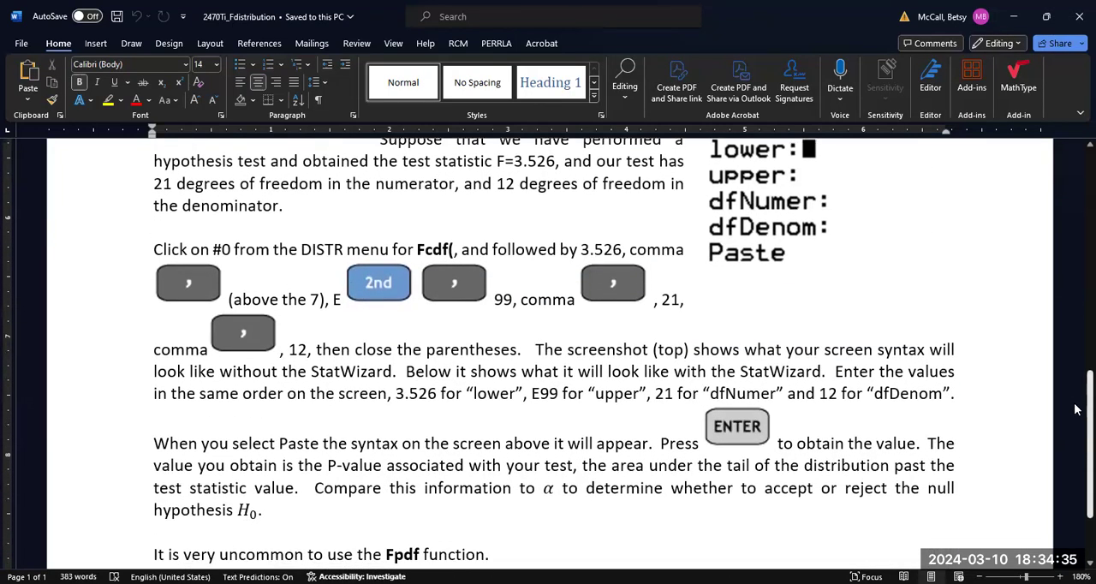
scroll(down, 3)
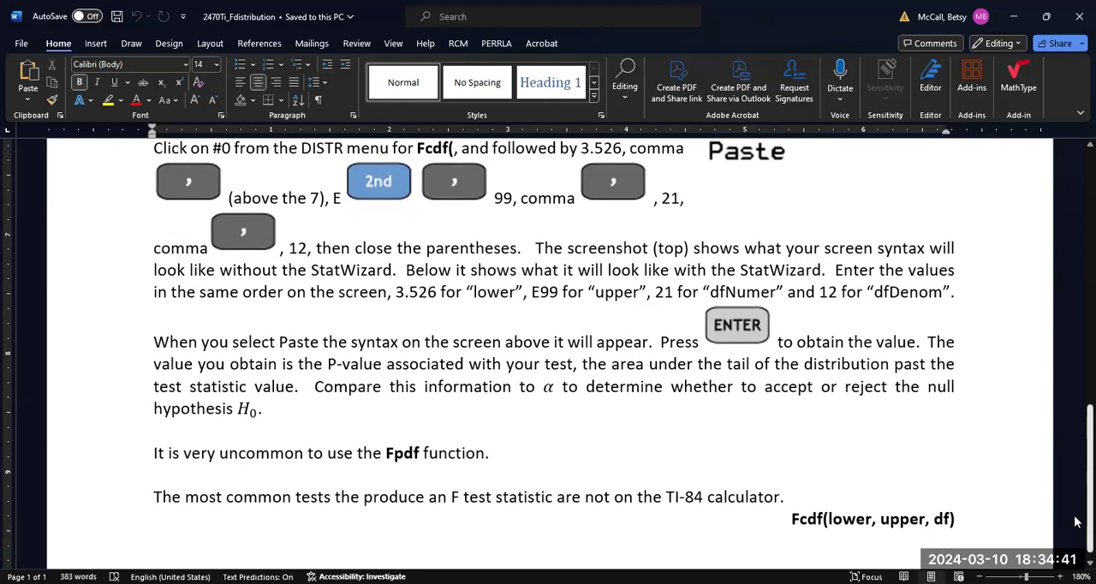
scroll(up, 3)
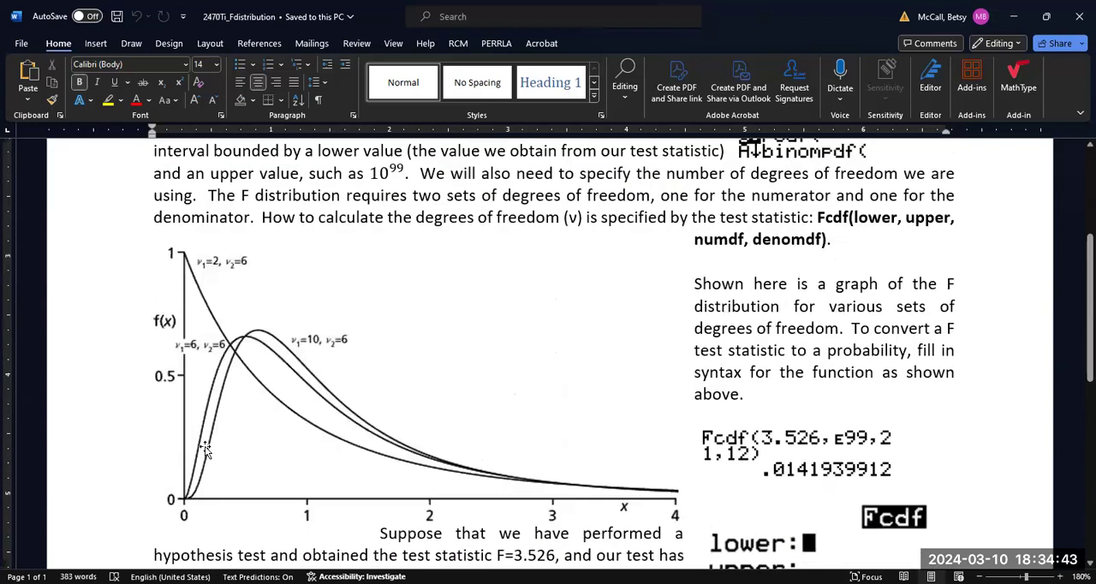
scroll(down, 3)
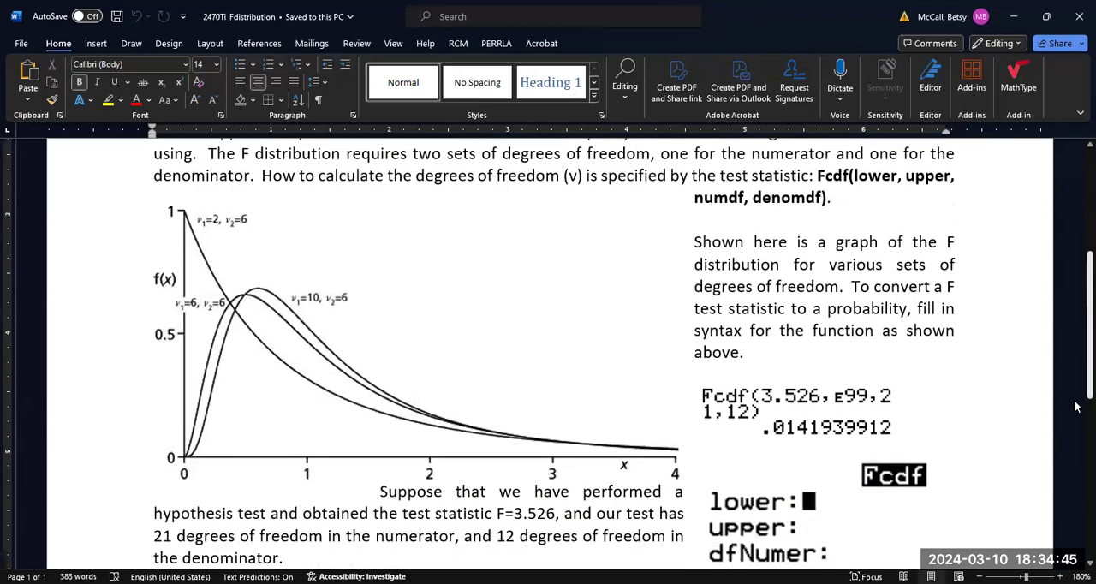
scroll(down, 3)
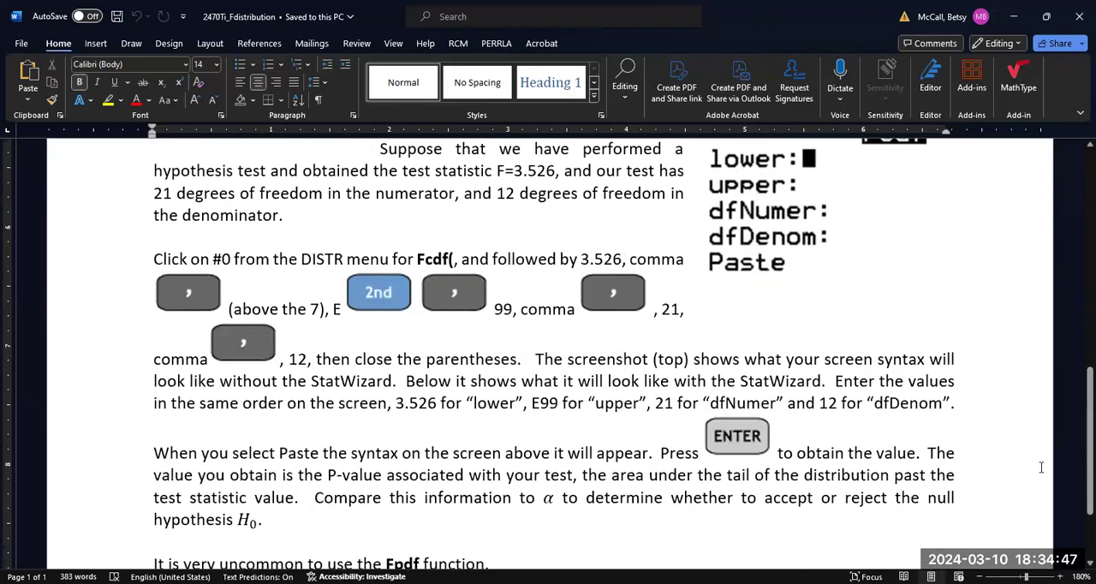
scroll(down, 3)
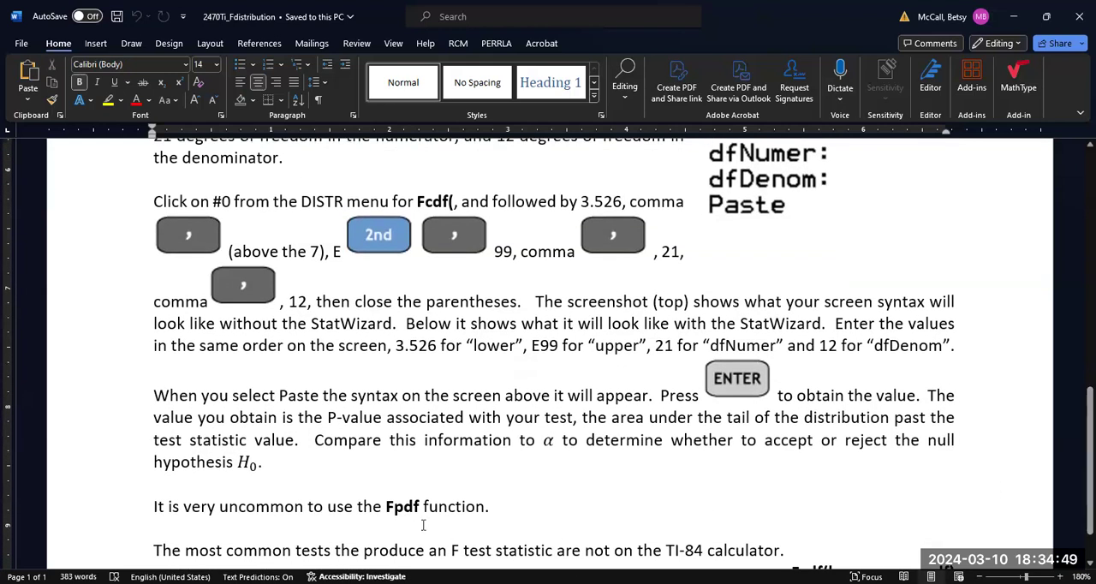